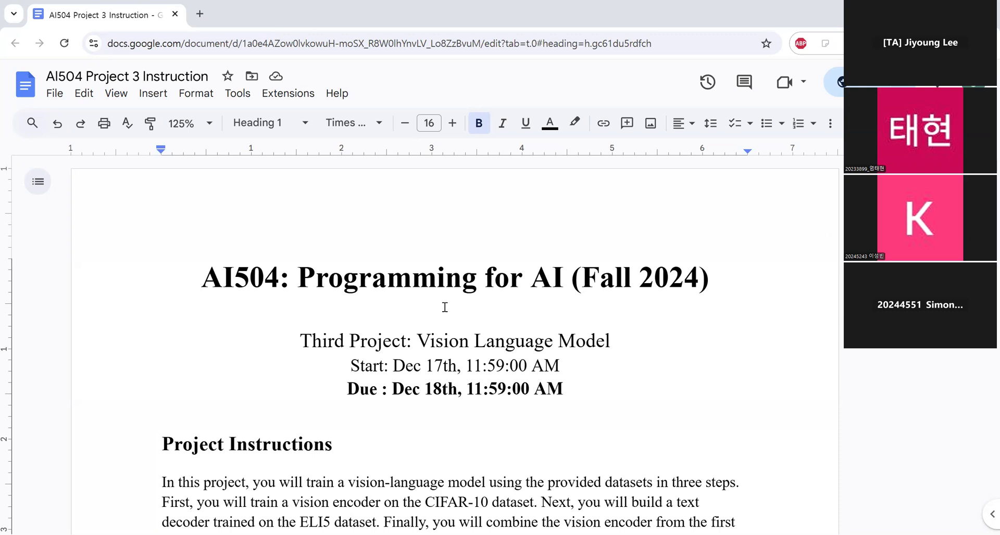
Scroll from the title through Project Instructions to the Project Requirements dataset list.
scroll("down", 3)
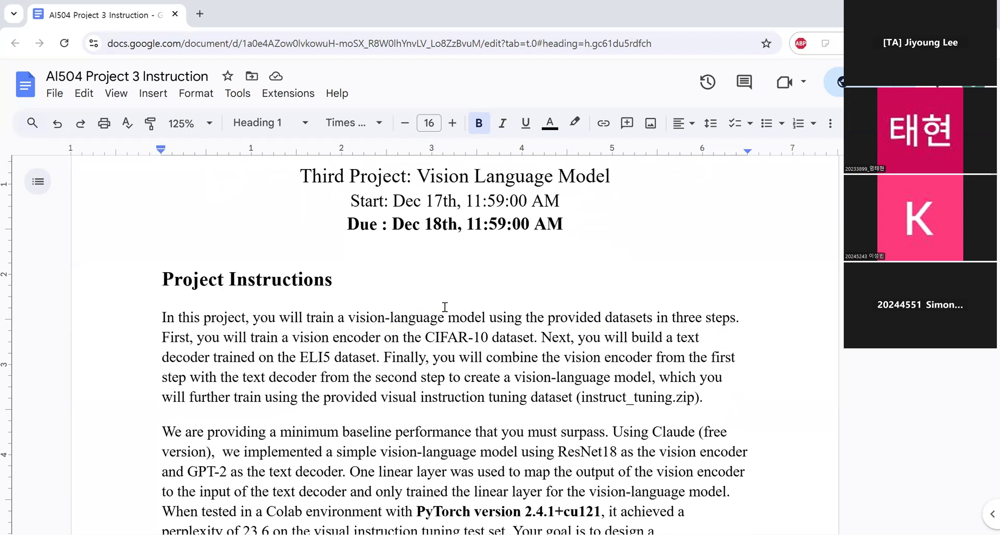
scroll("down", 3)
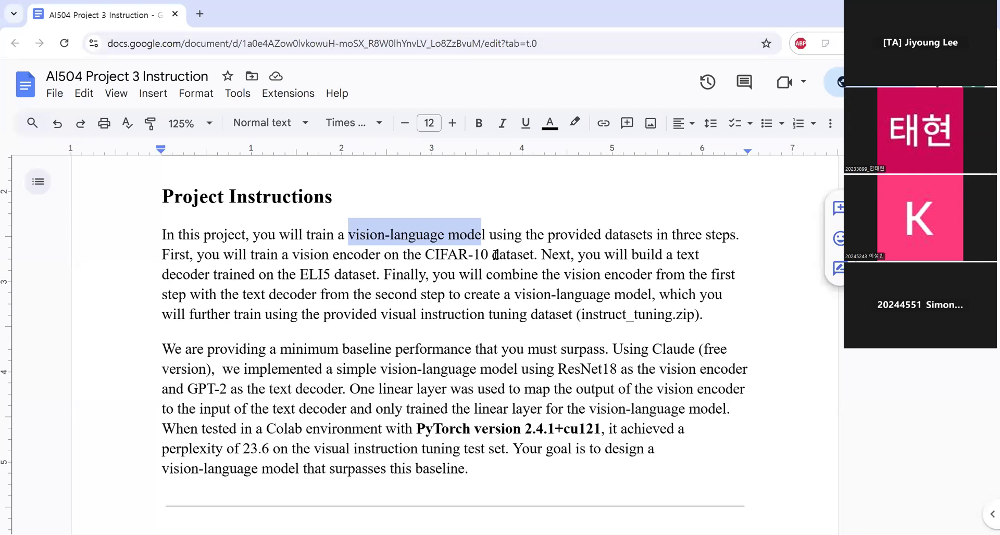
mouse_move(350, 275)
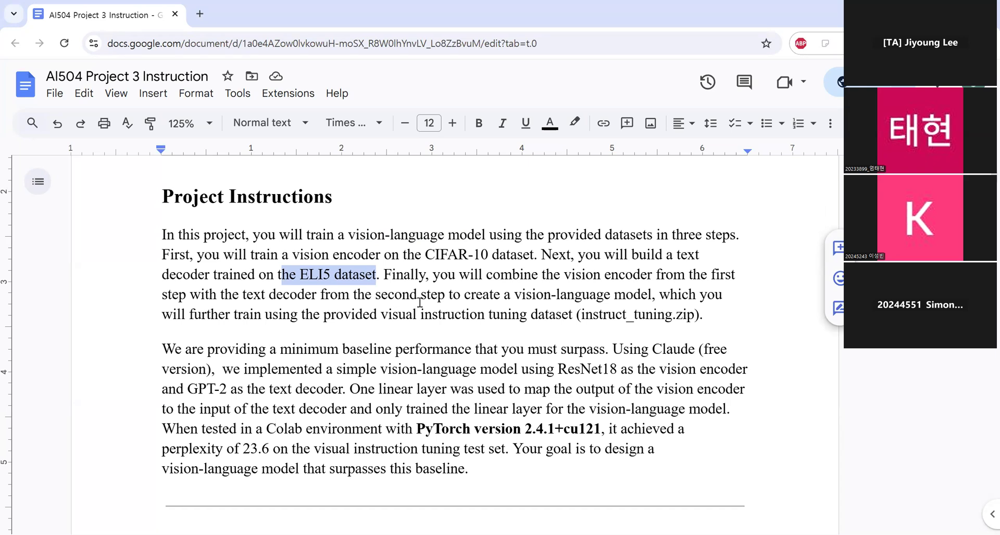
mouse_move(403, 321)
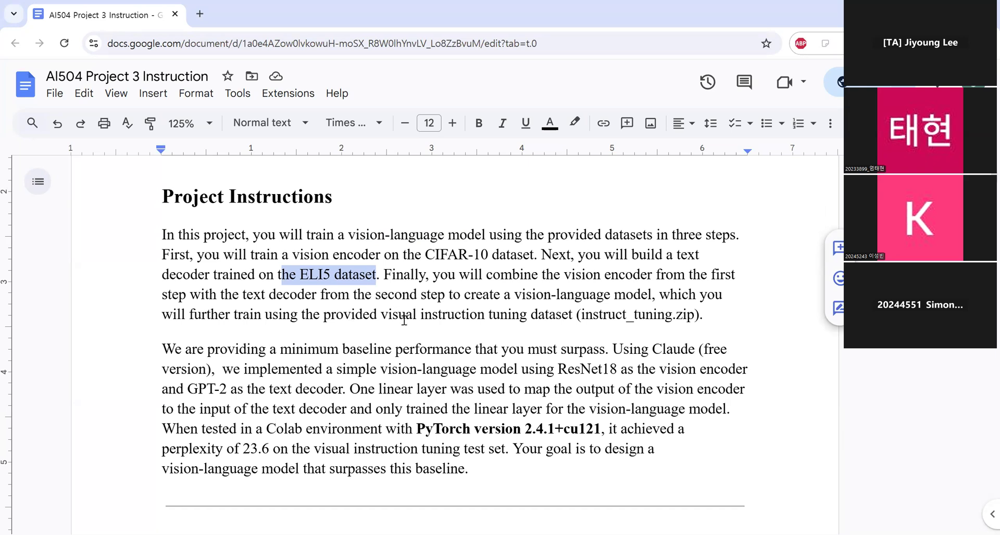
mouse_move(593, 325)
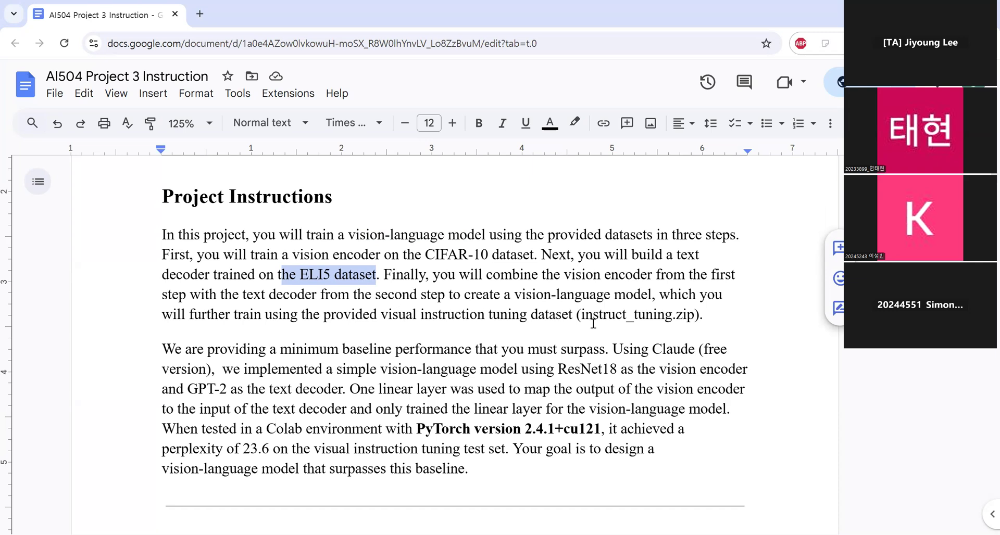
mouse_move(676, 315)
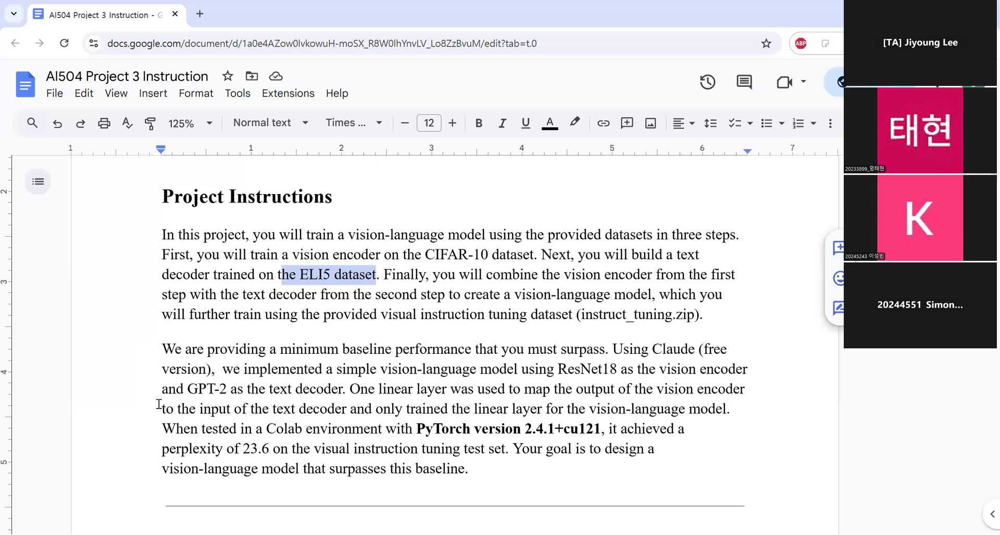
scroll("down", 3)
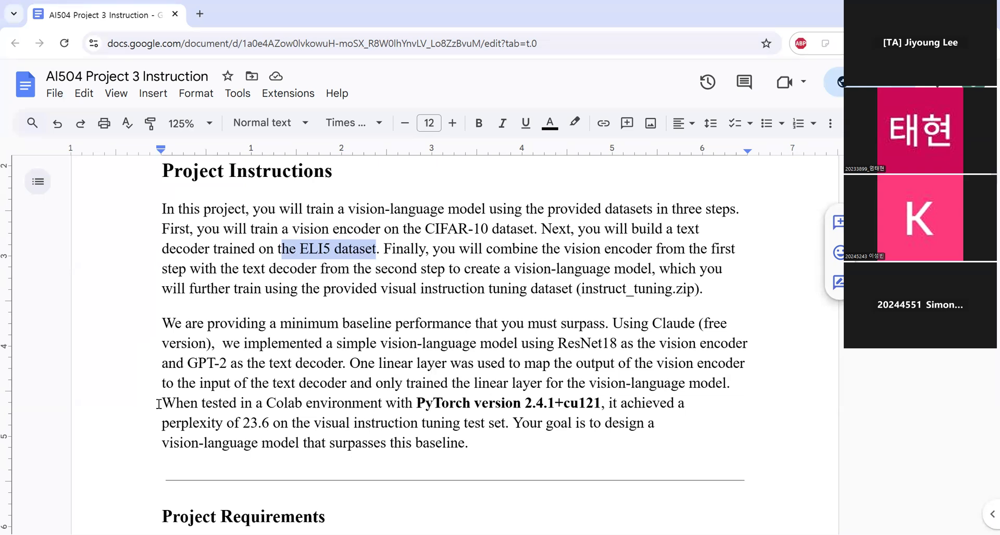
scroll("down", 3)
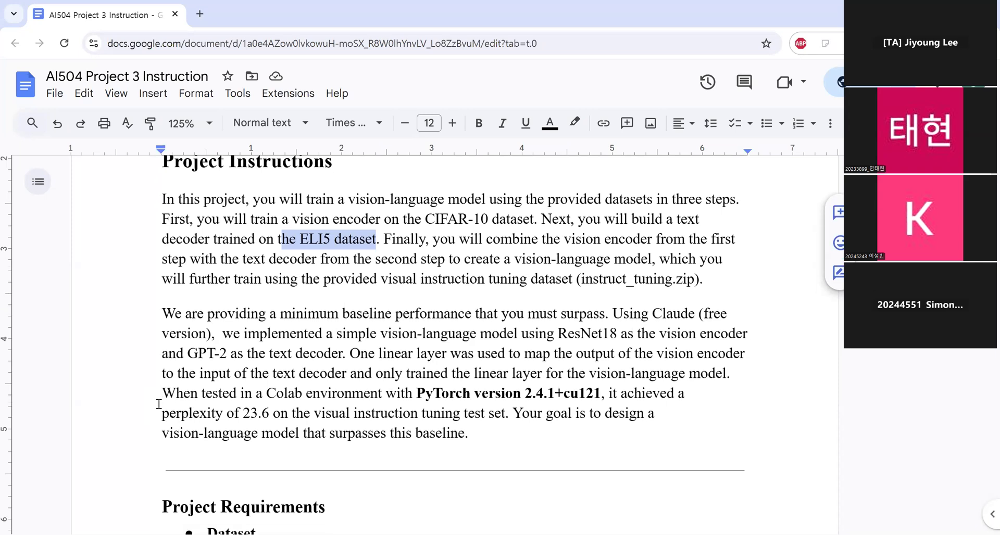
scroll("down", 3)
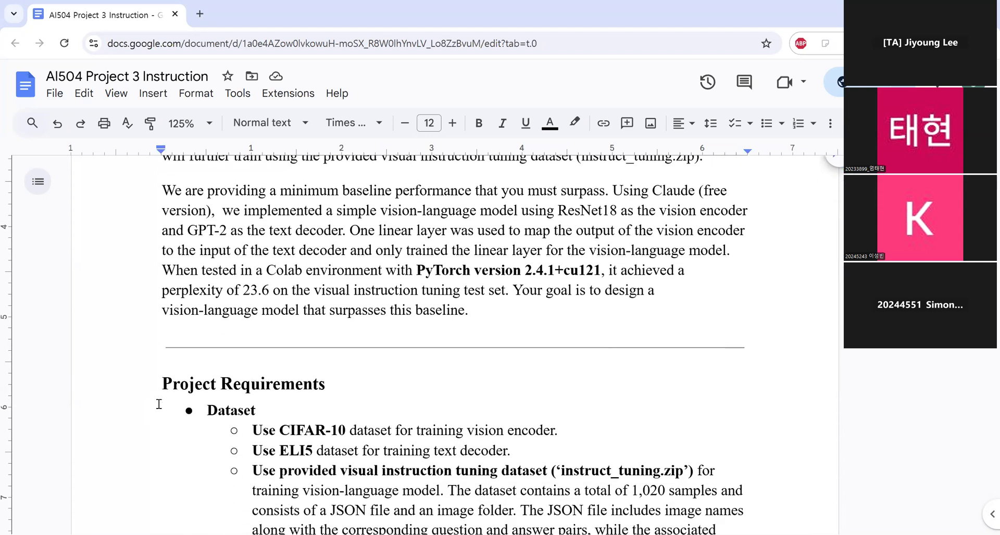
Scroll slightly to show the full Dataset bullets, including the GPT-2 tokenizer rule.
scroll("down", 3)
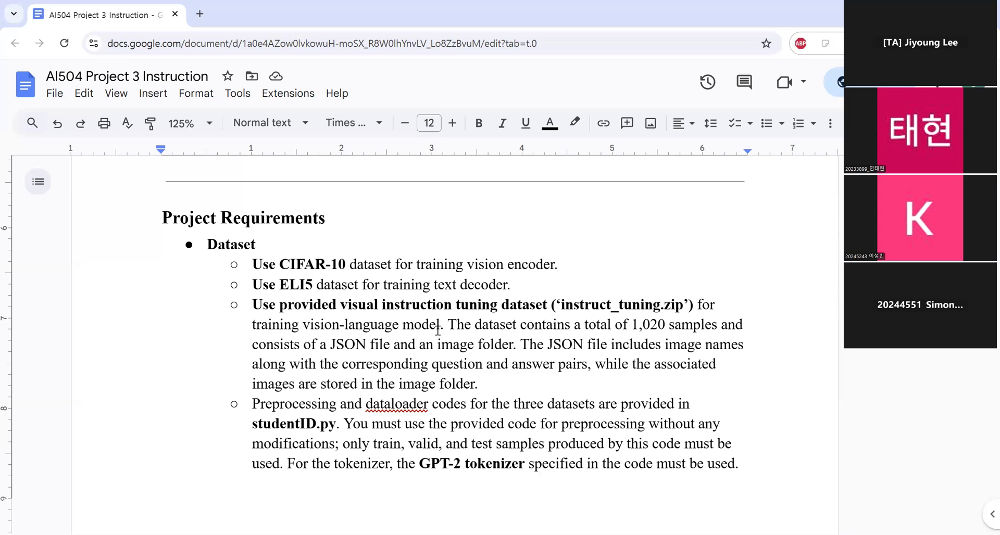
mouse_move(530, 325)
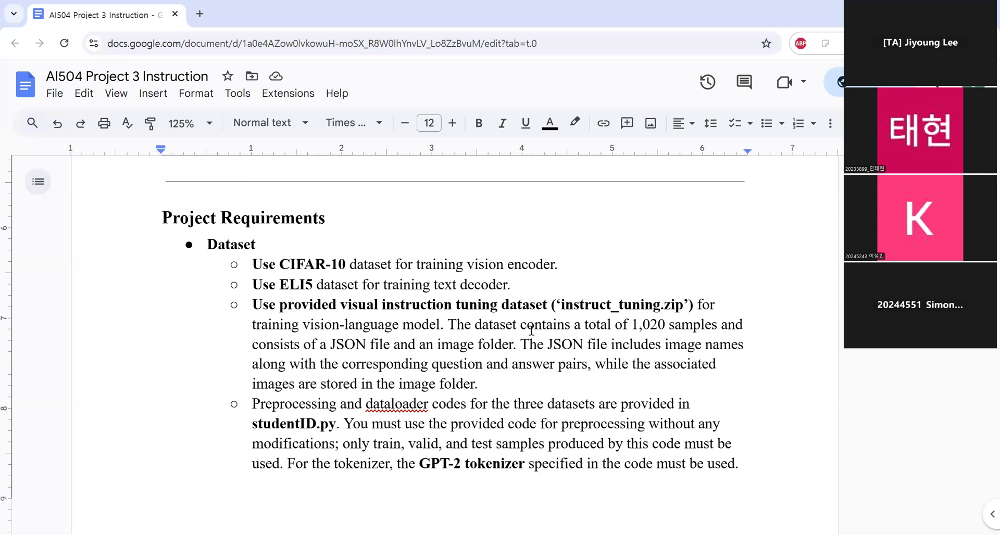
mouse_move(618, 345)
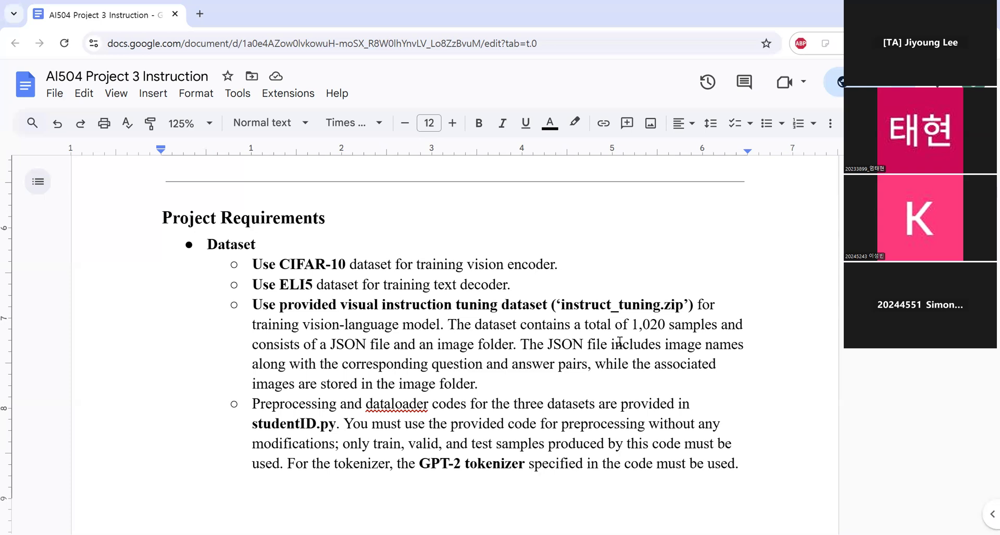
mouse_move(553, 355)
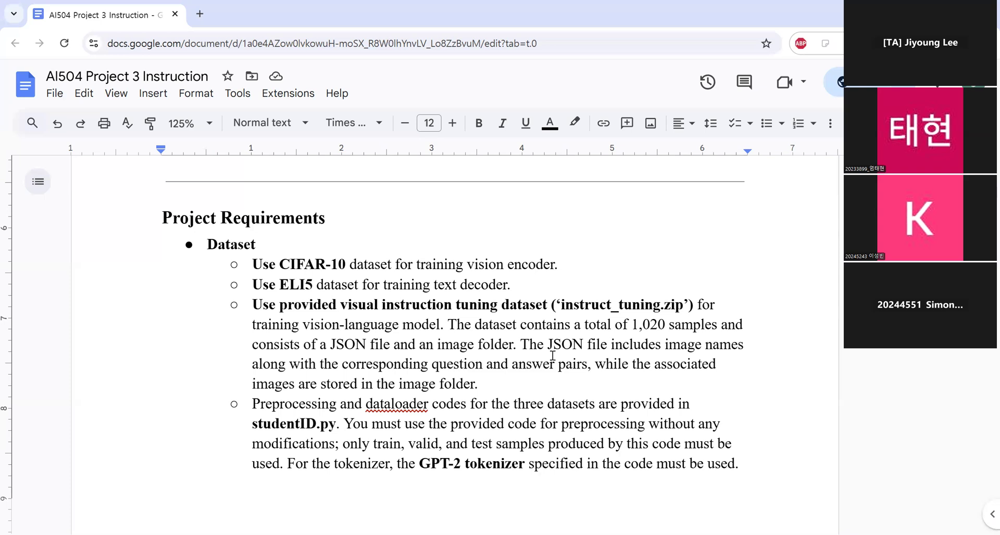
mouse_move(633, 361)
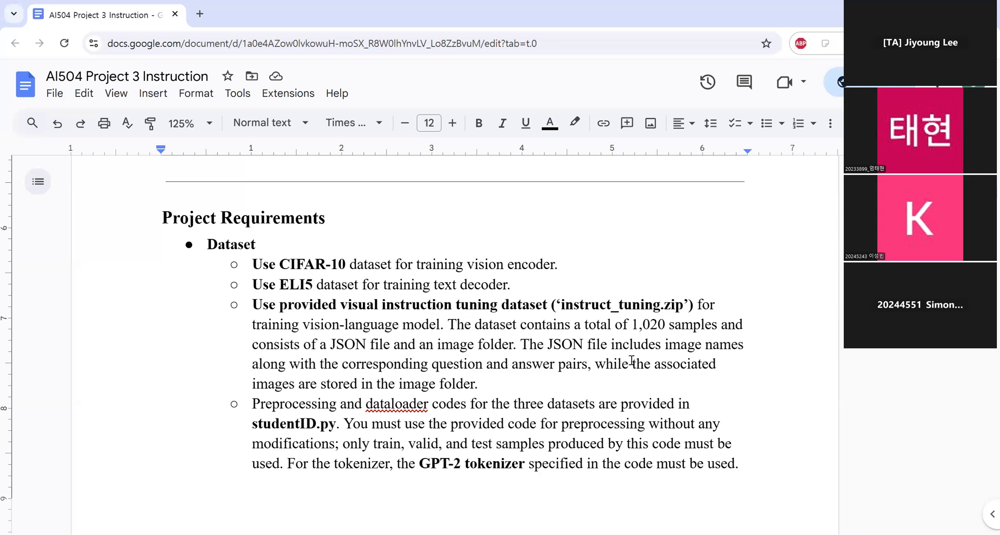
mouse_move(530, 390)
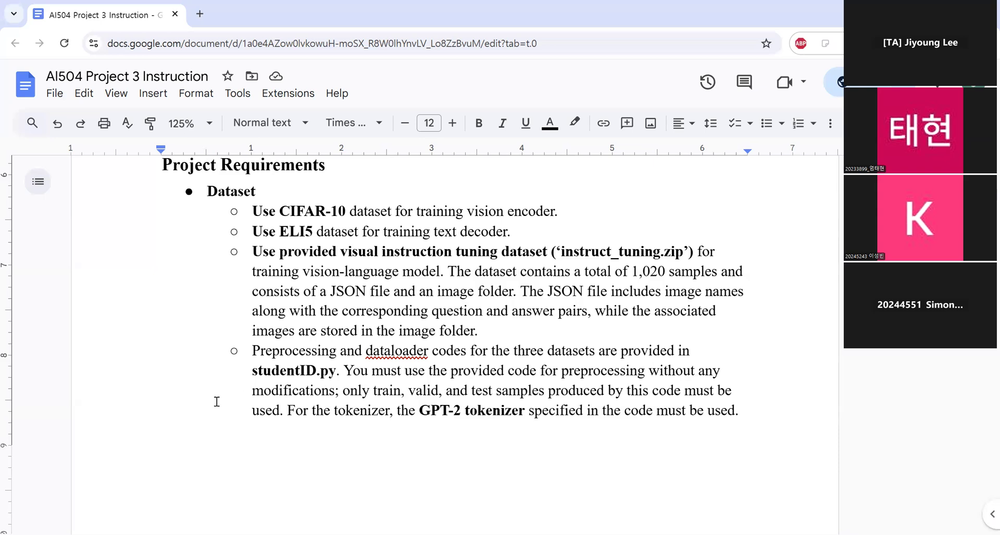
mouse_move(328, 389)
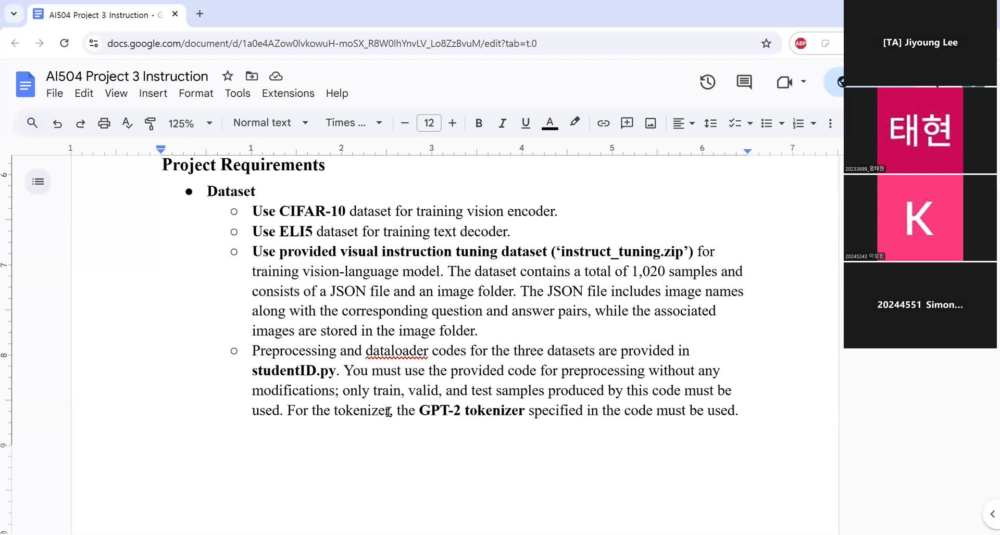
Scroll past the Model Specifications bullets to the Submission Instructions heading.
scroll("down", 3)
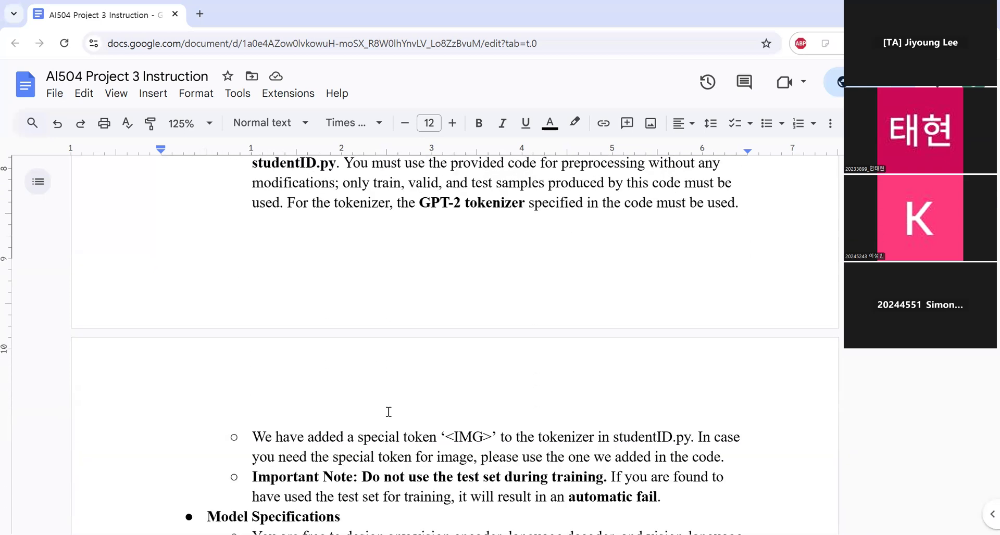
scroll("down", 3)
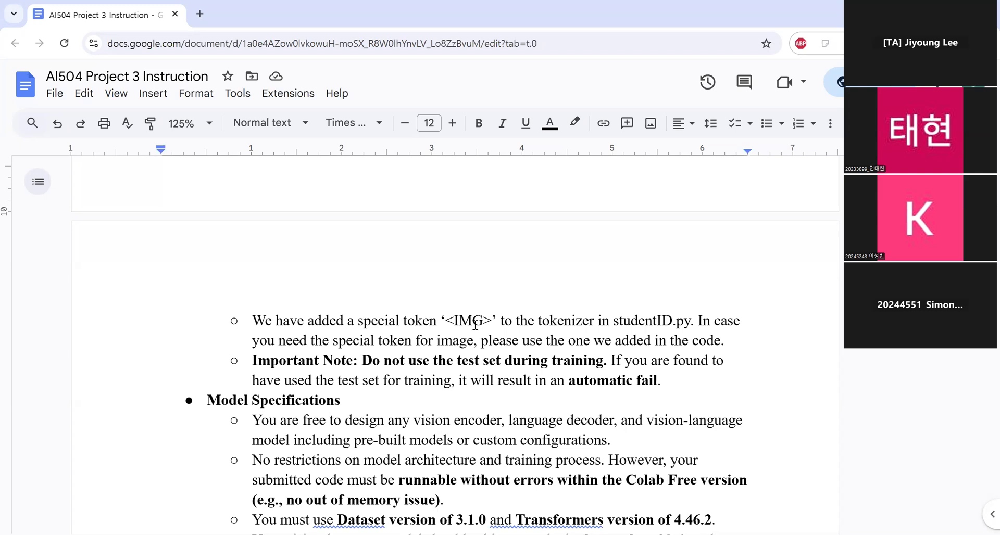
scroll("down", 3)
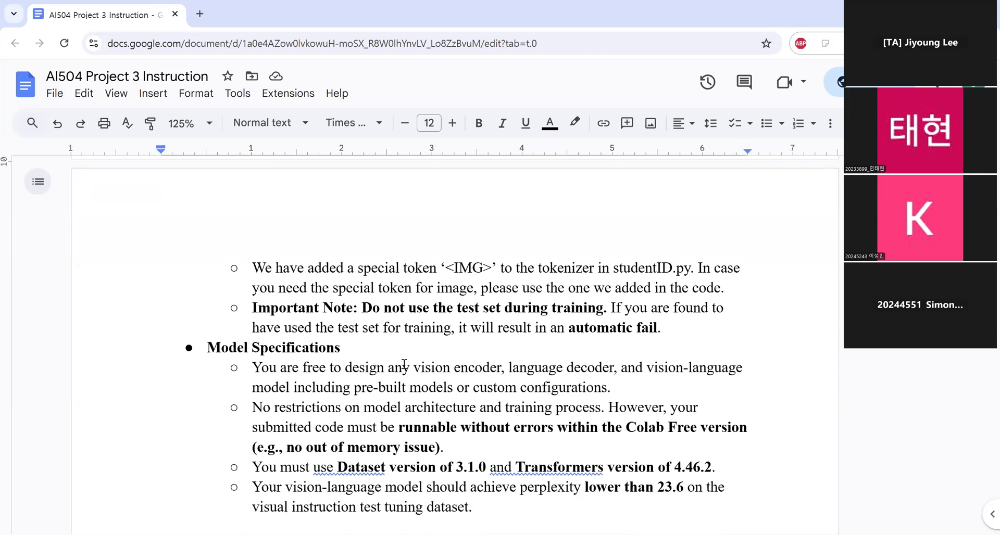
scroll("down", 3)
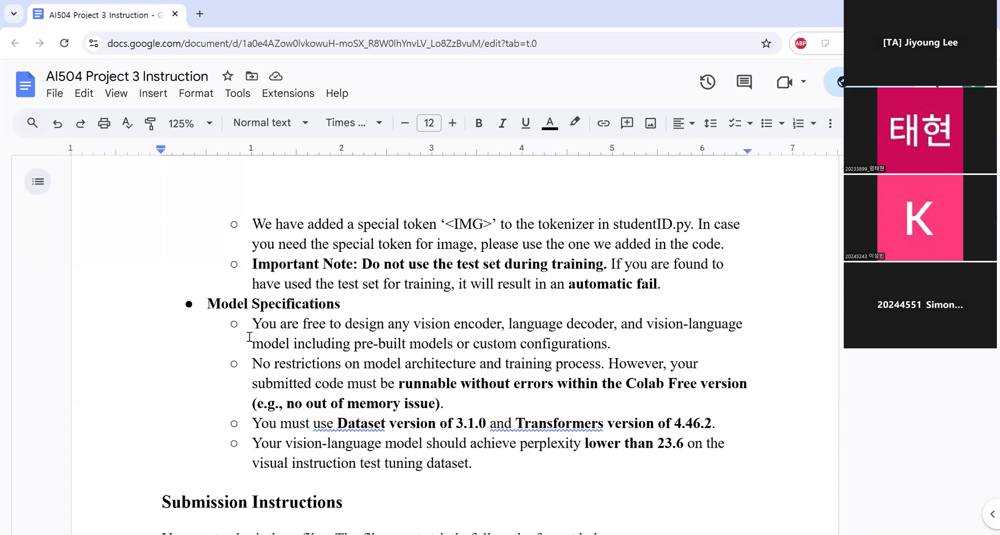
mouse_move(329, 444)
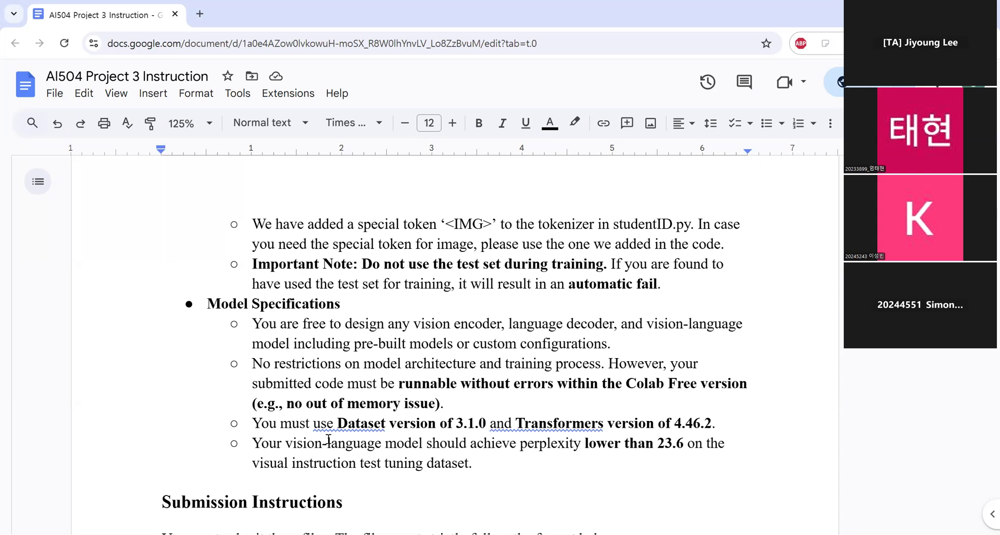
scroll("down", 3)
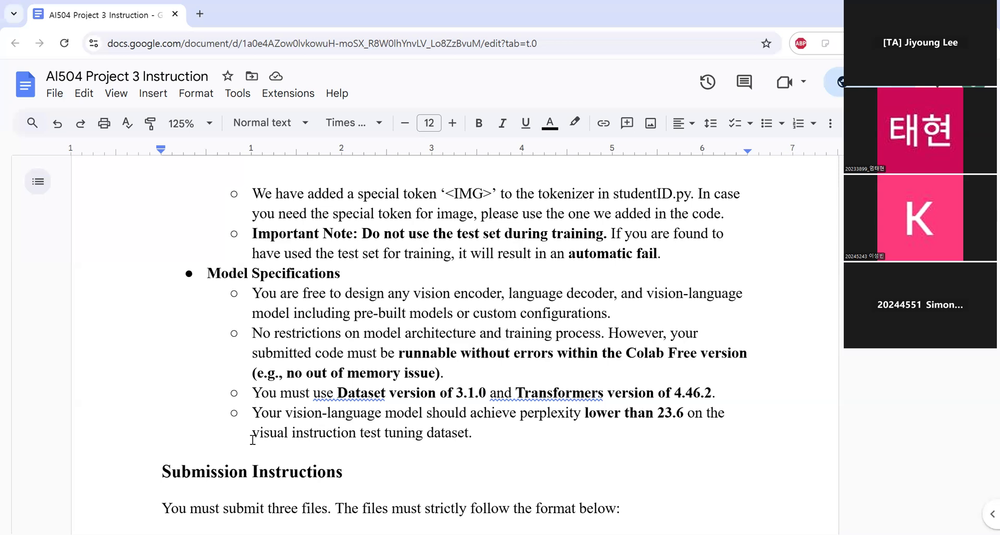
scroll("down", 3)
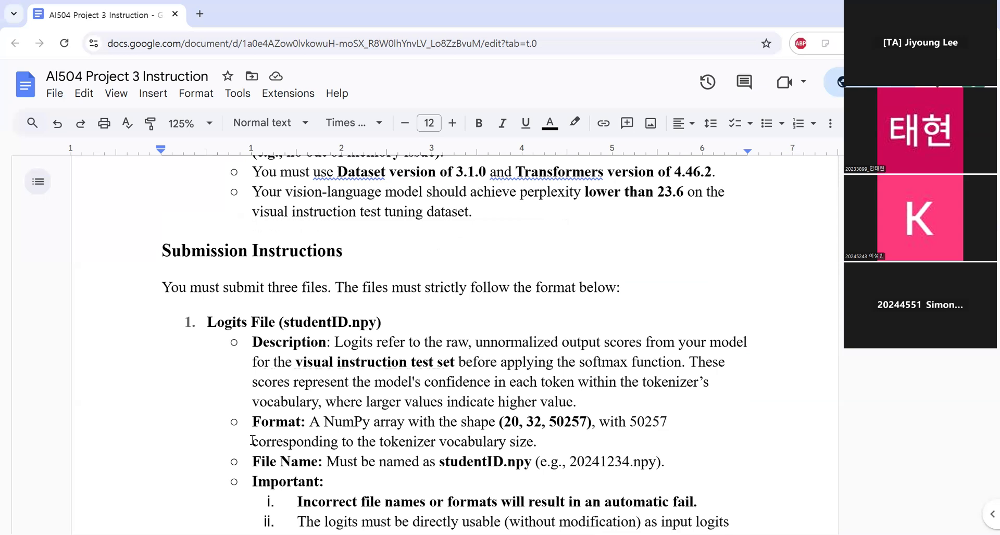
scroll("down", 3)
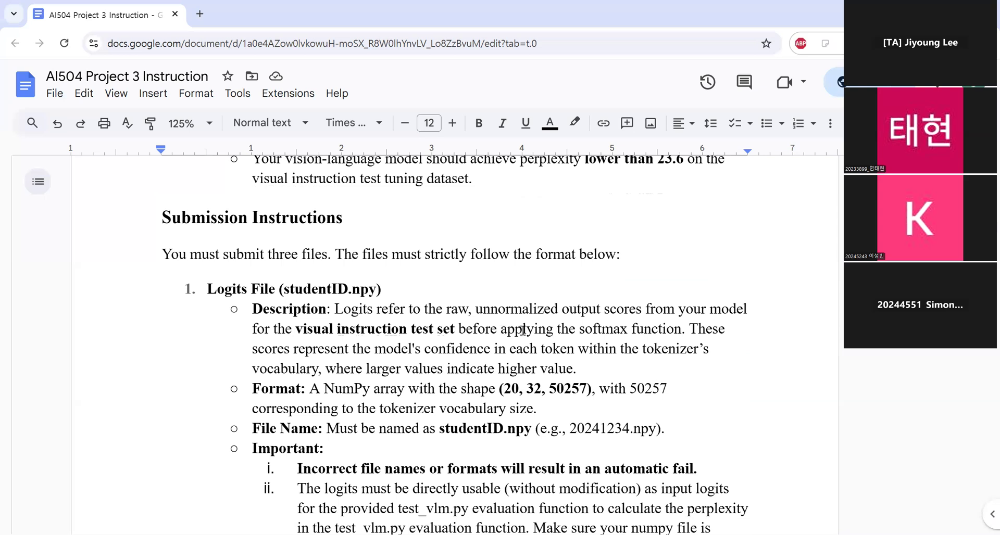
scroll("down", 3)
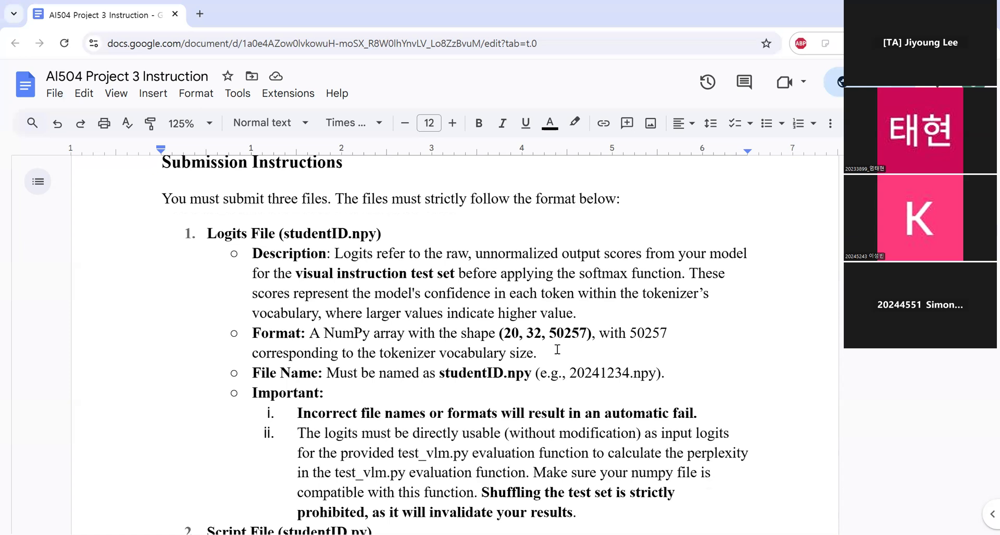
scroll("down", 3)
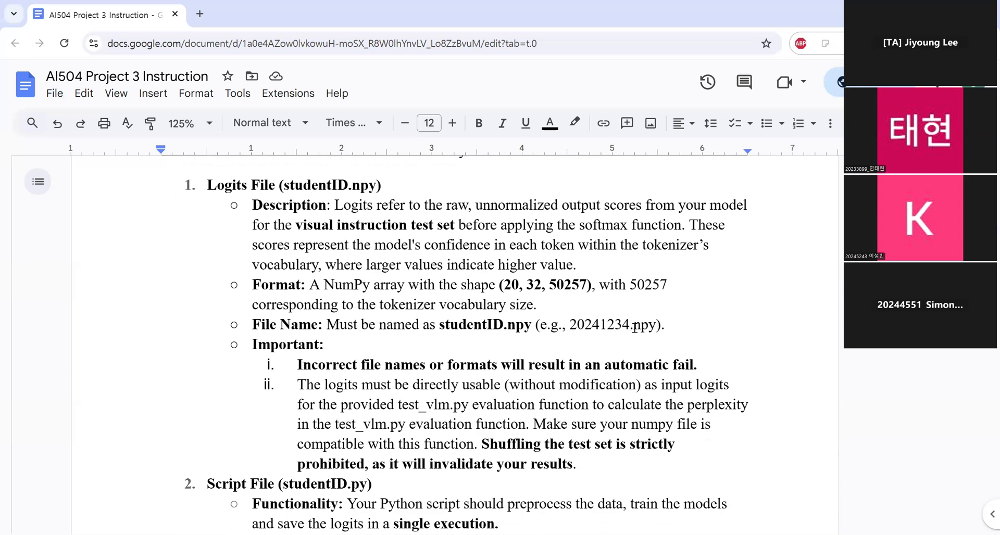
mouse_move(658, 339)
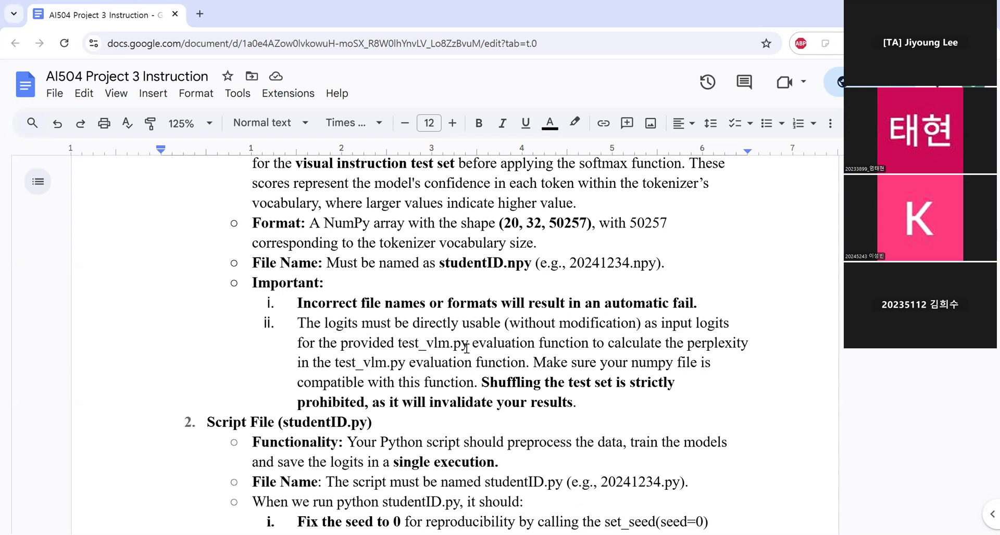
mouse_move(410, 386)
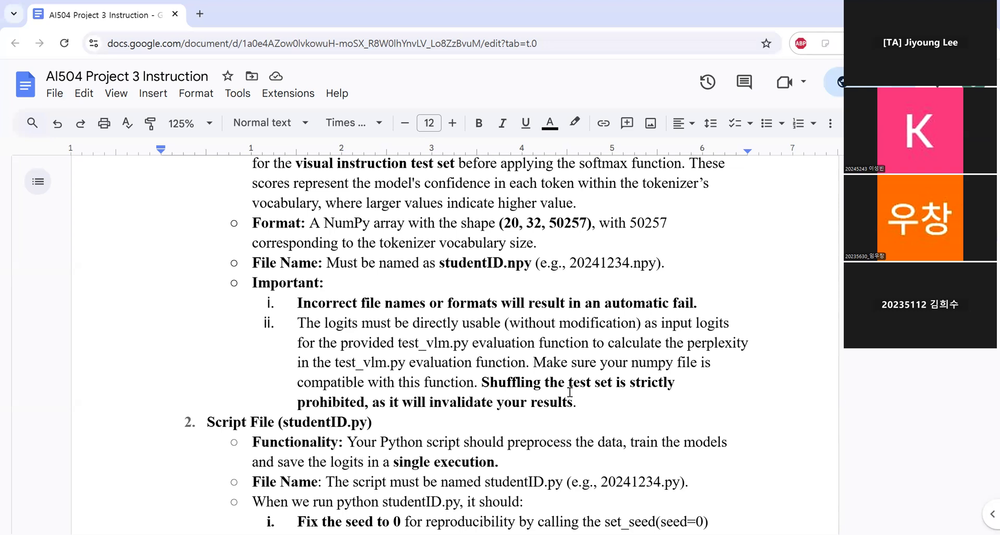
mouse_move(719, 105)
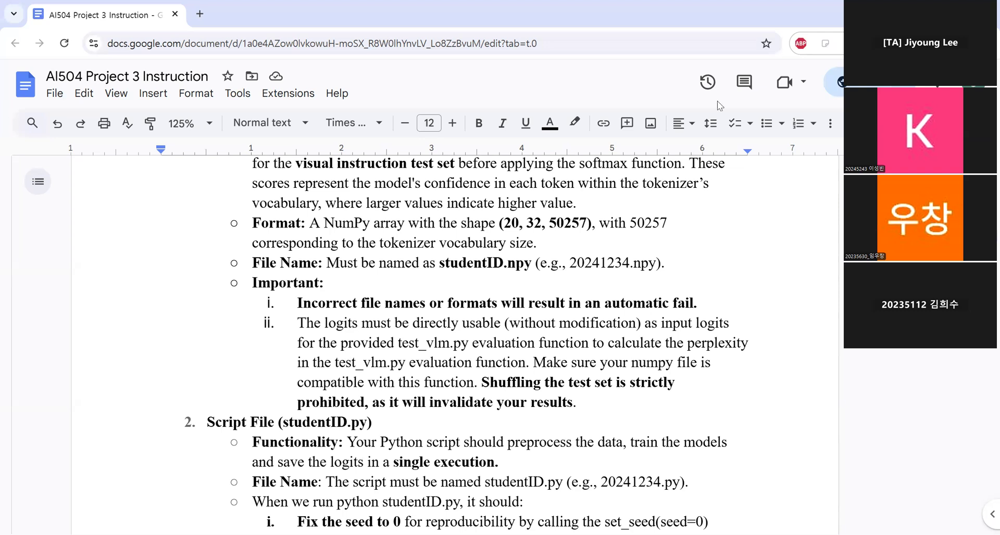
mouse_move(724, 105)
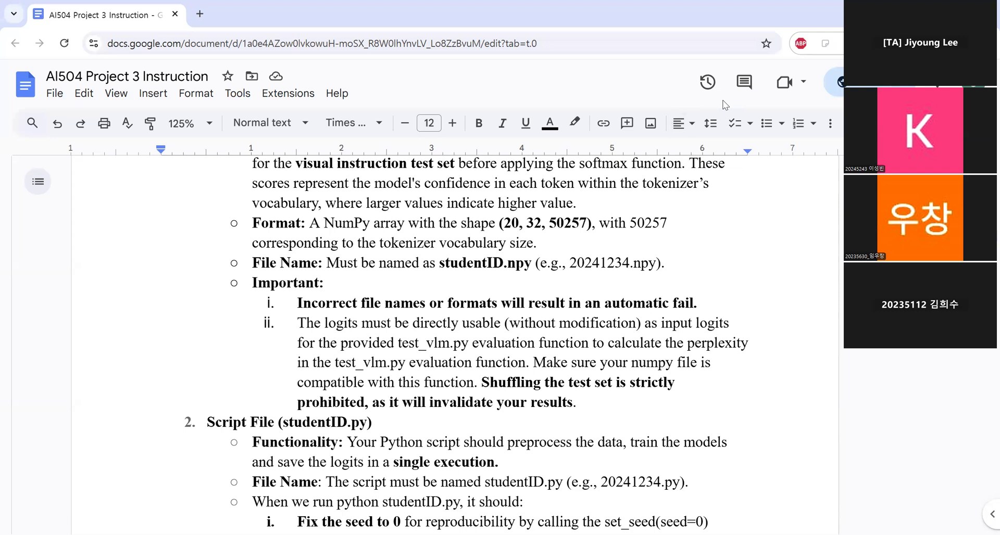
mouse_move(711, 79)
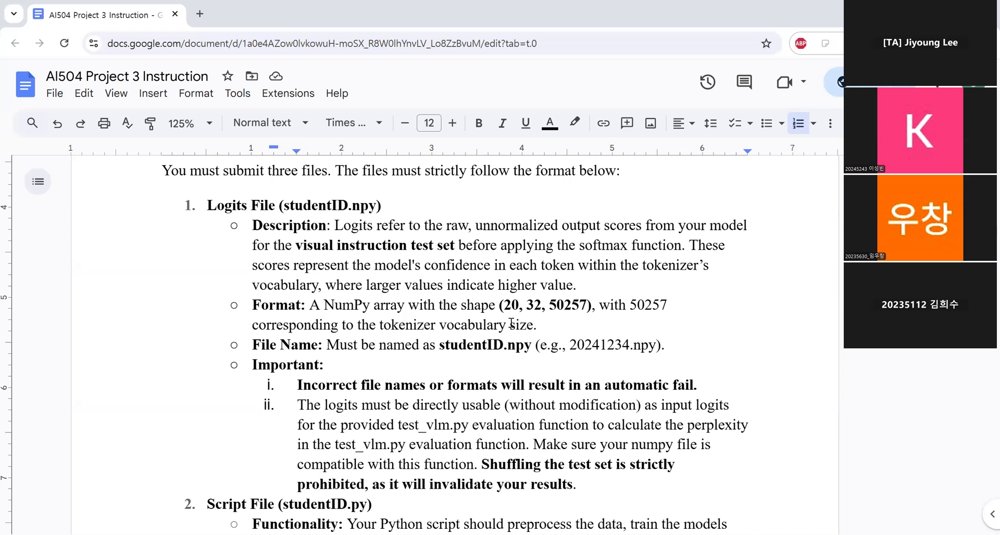
mouse_move(531, 102)
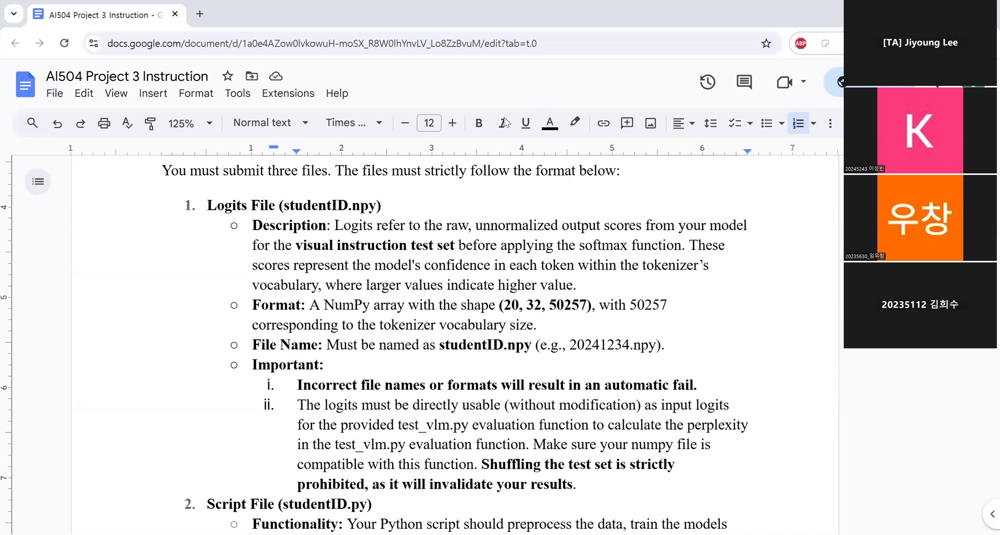
Scroll past the Logits File section to the Script File set_seed code box.
scroll("down", 3)
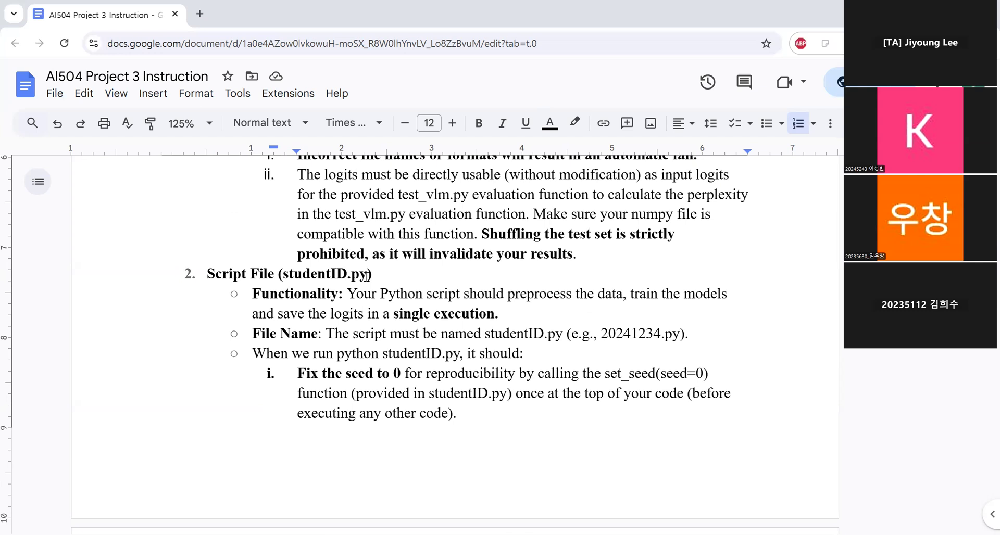
mouse_move(288, 314)
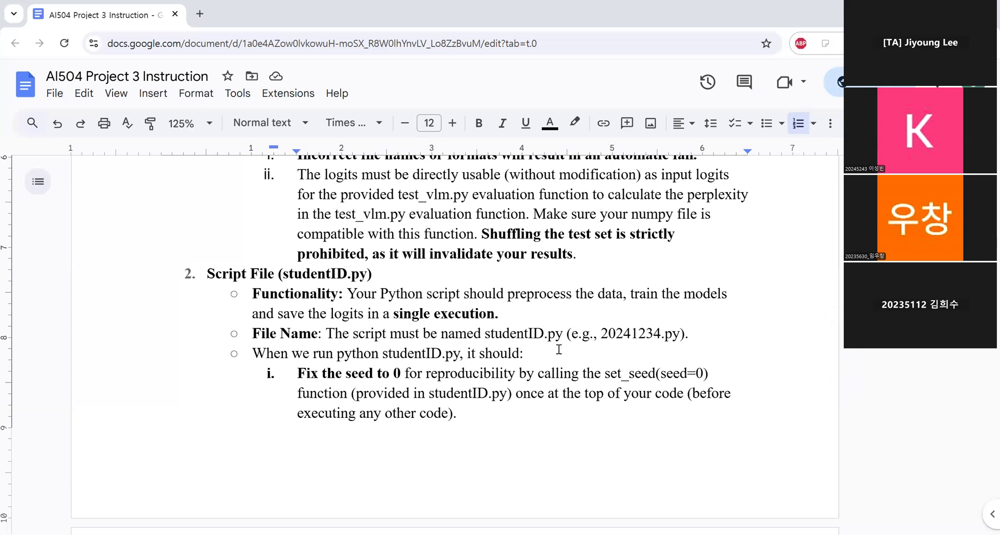
scroll("down", 3)
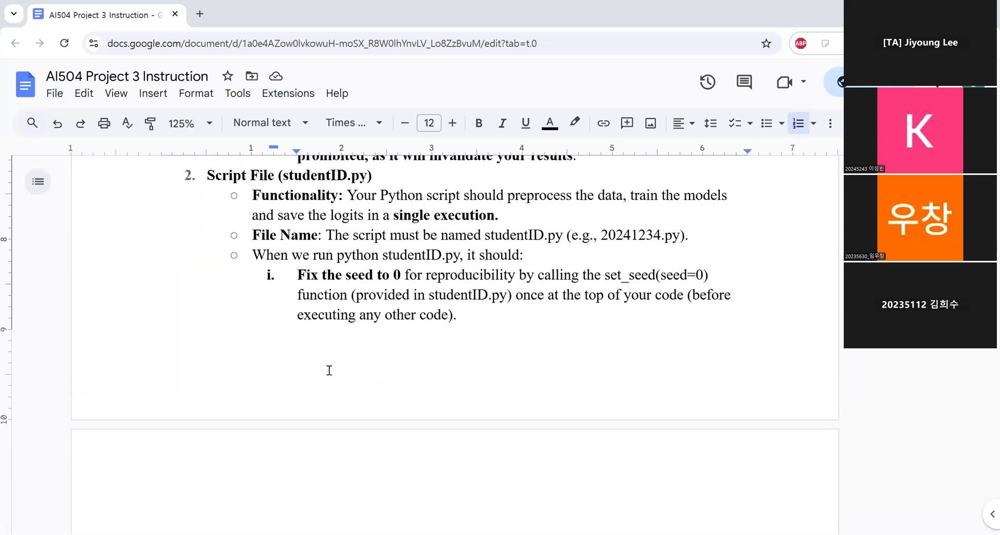
mouse_move(344, 263)
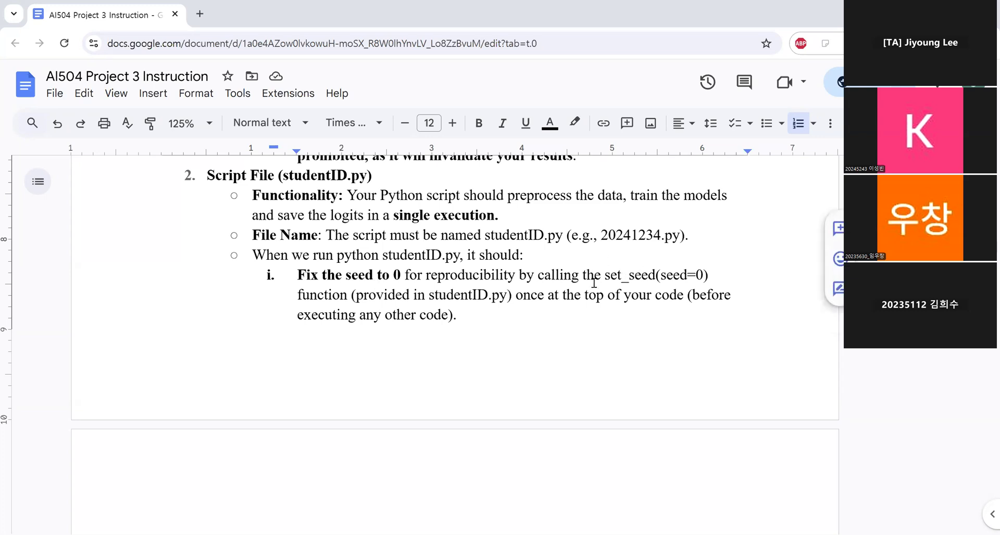
scroll("down", 3)
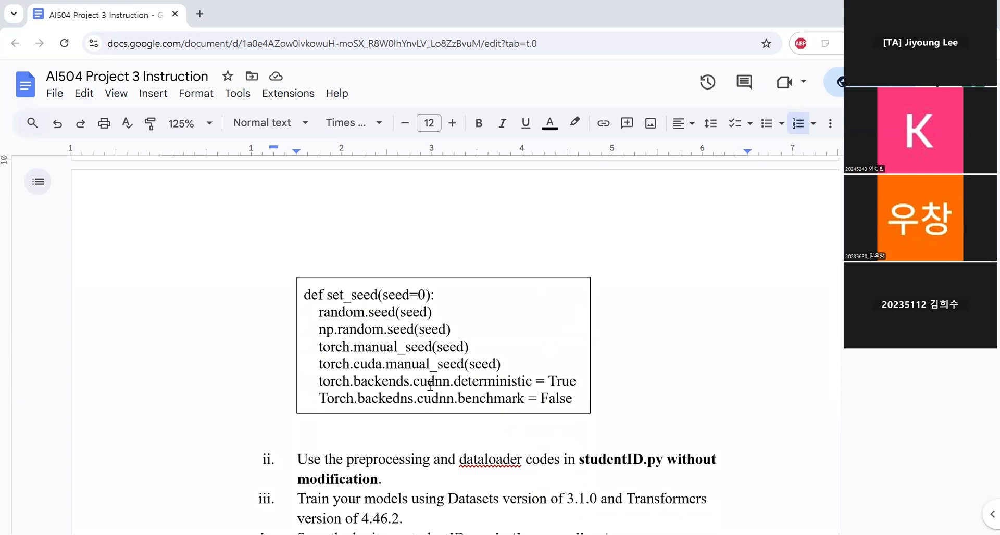
Scroll past the set_seed box and Important notes to the studentID.ipynb Colab File section.
scroll("down", 3)
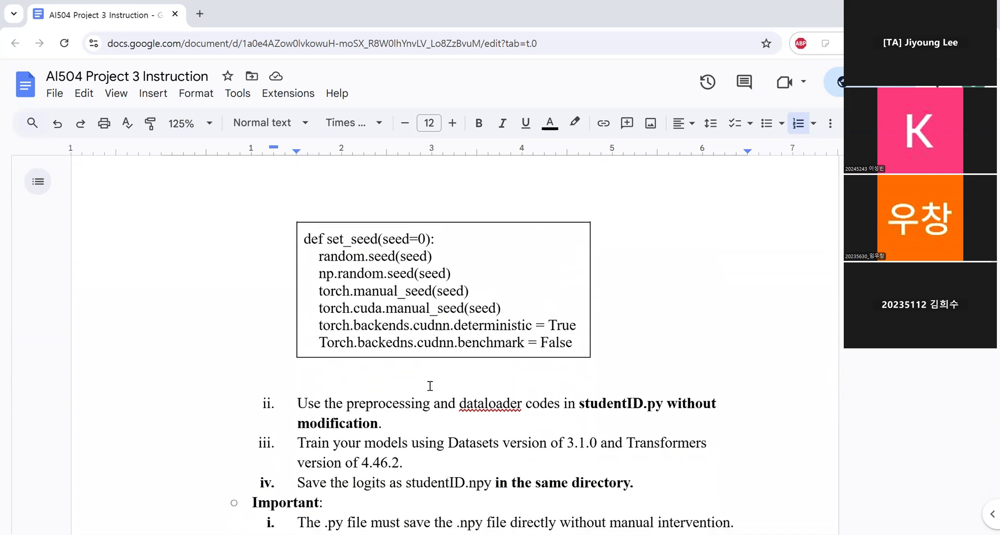
scroll("down", 3)
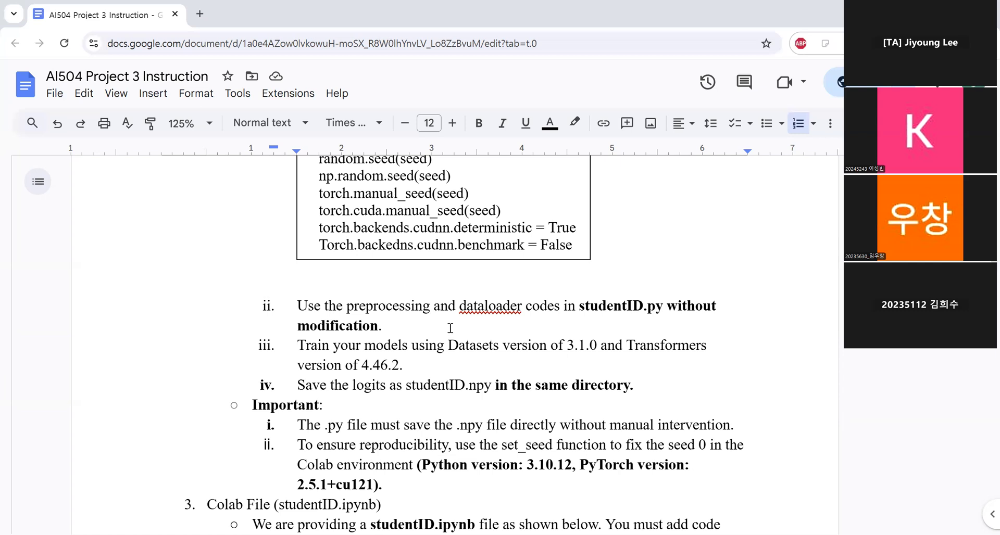
scroll("down", 3)
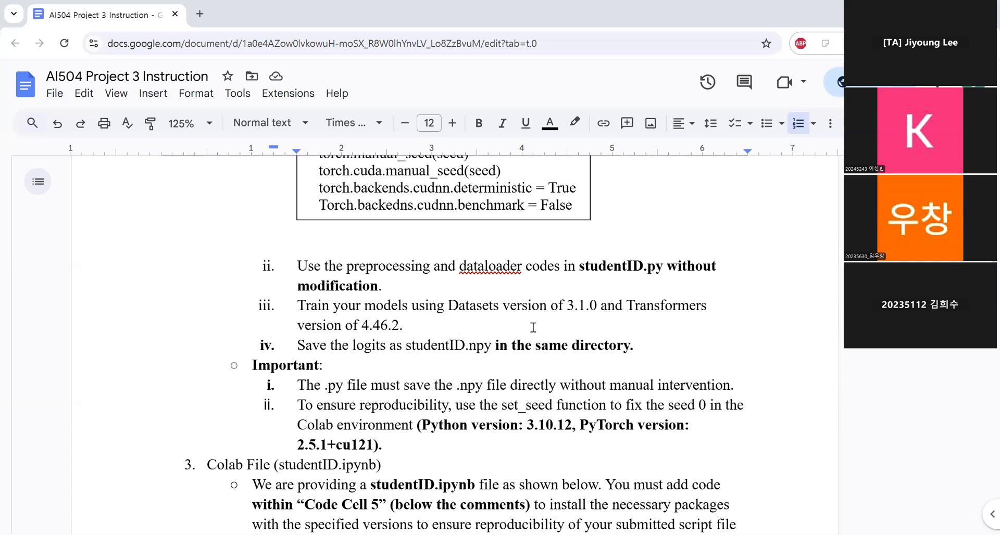
scroll("down", 3)
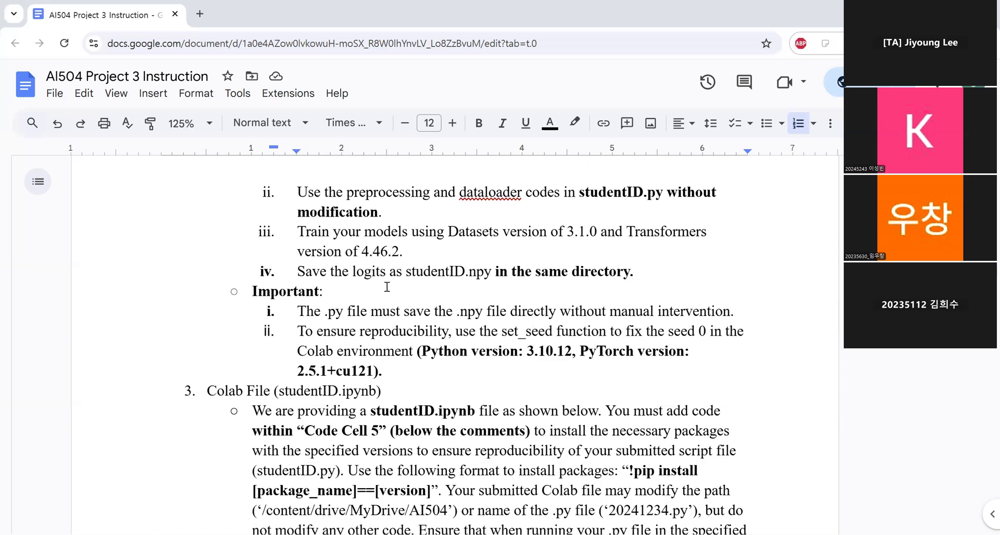
mouse_move(605, 283)
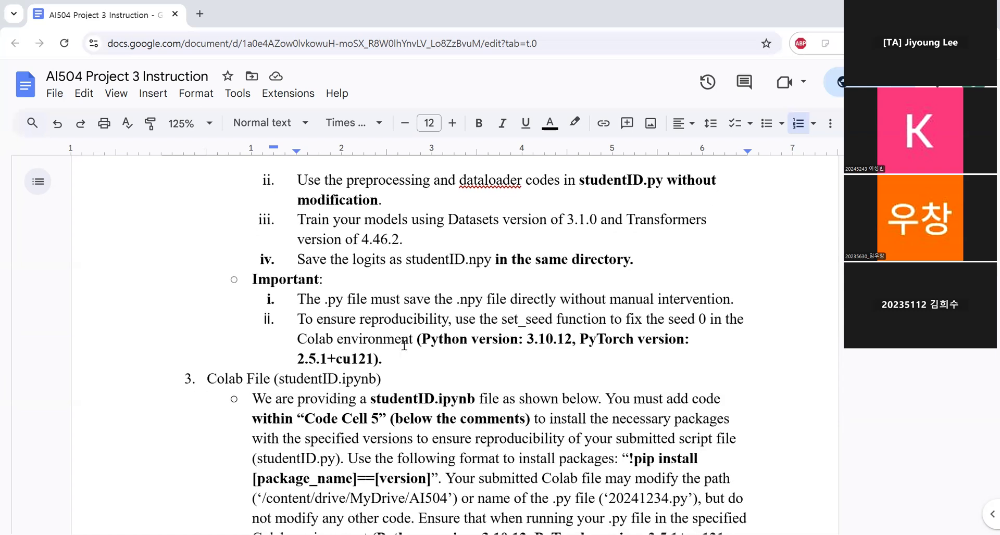
scroll("down", 3)
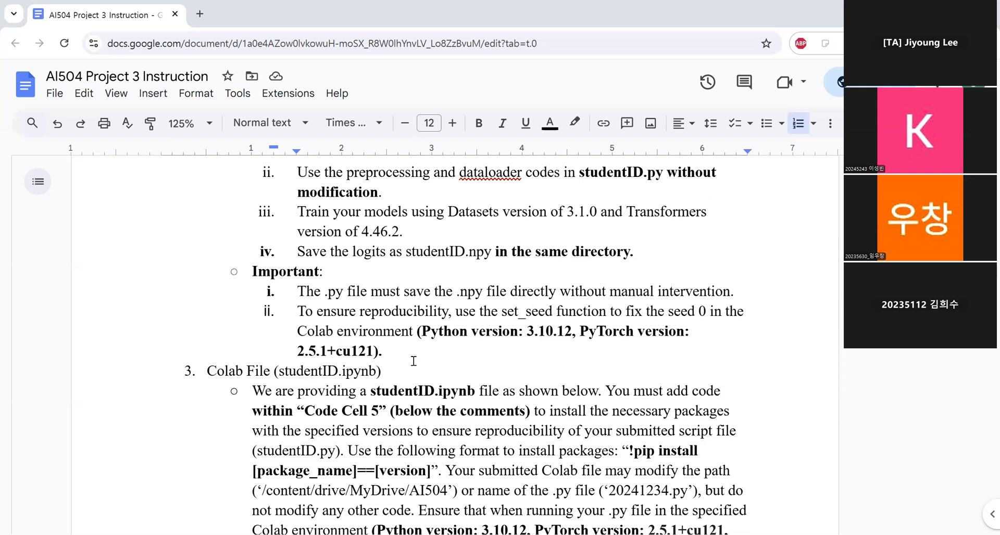
mouse_move(545, 314)
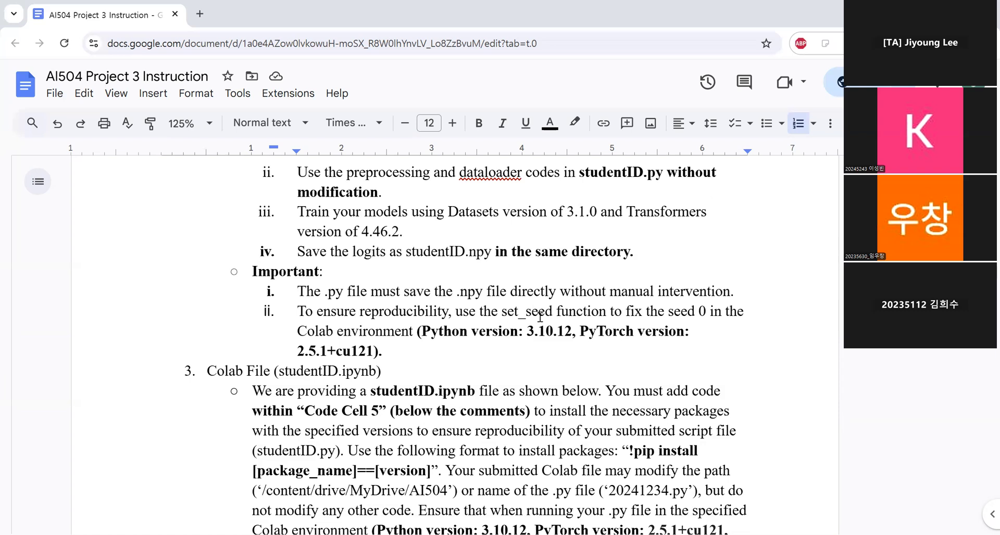
mouse_move(598, 311)
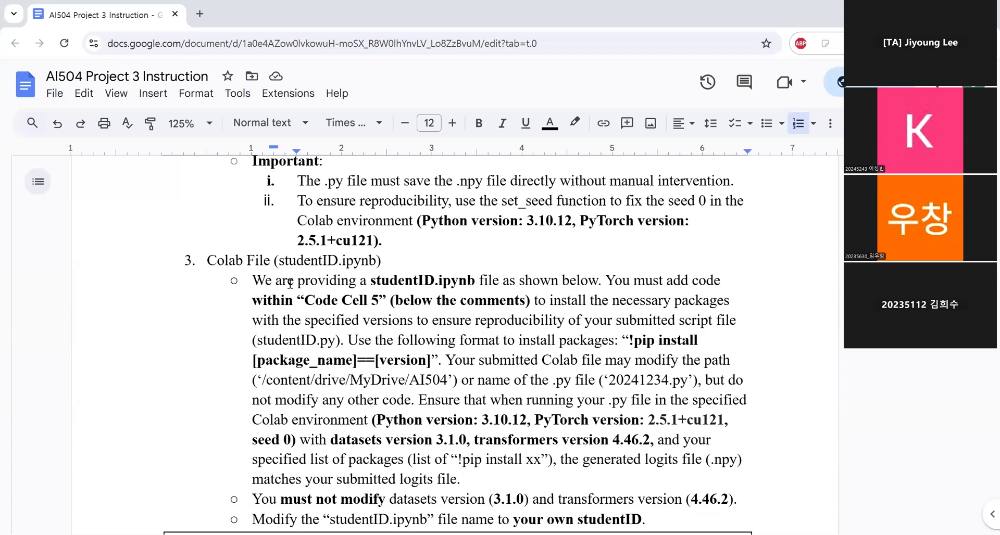
Scroll through the Colab File requirements to the Code Cell 5 install image and Submission Guidelines.
scroll("down", 3)
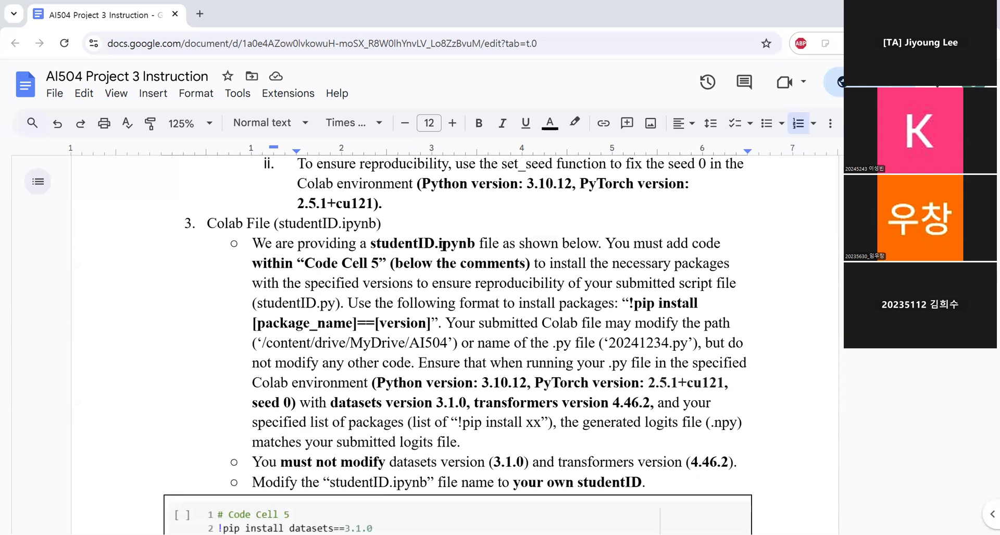
scroll("down", 3)
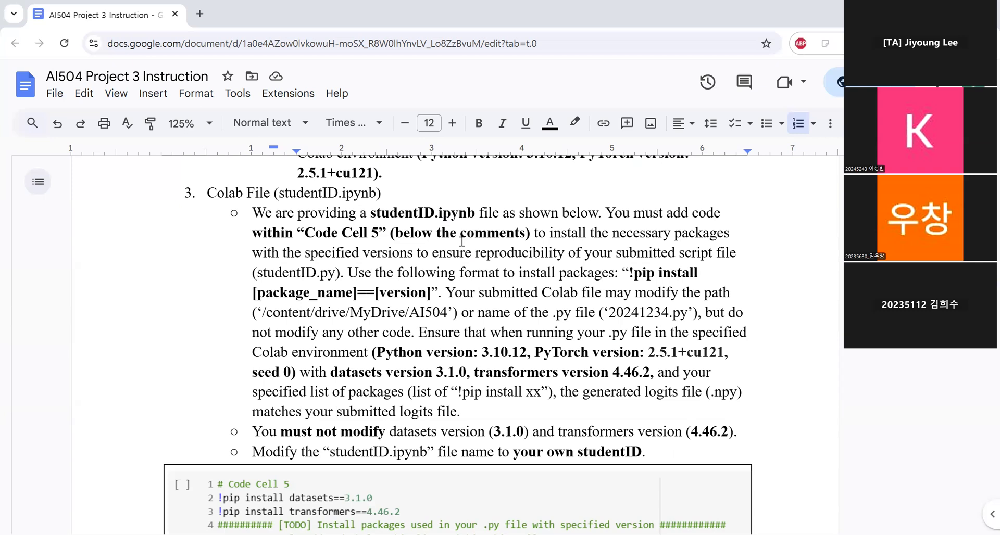
mouse_move(569, 255)
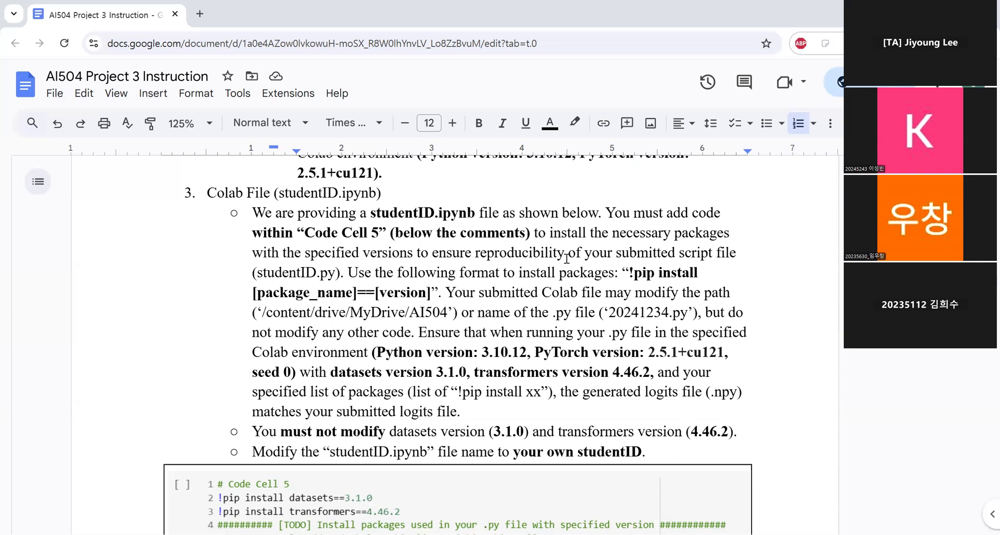
scroll("down", 3)
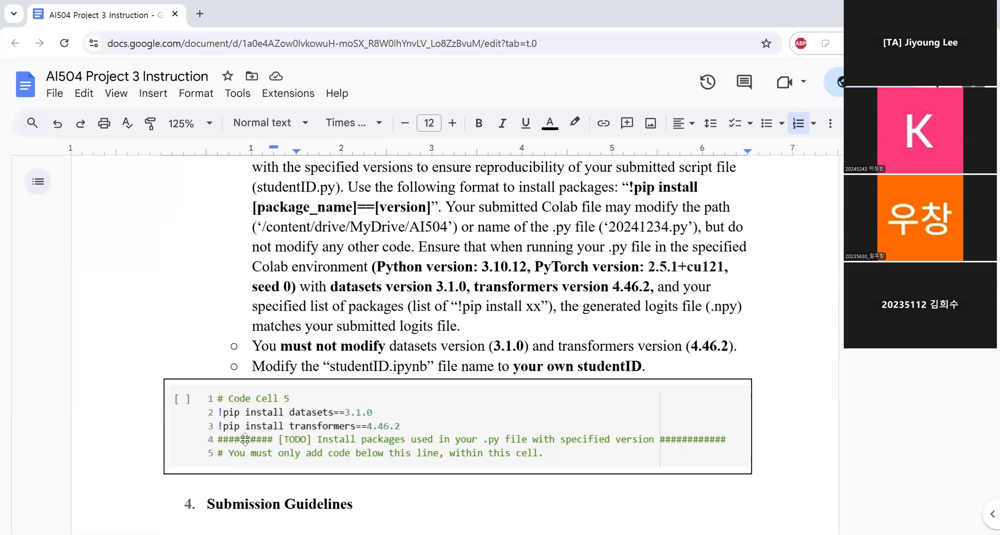
mouse_move(232, 398)
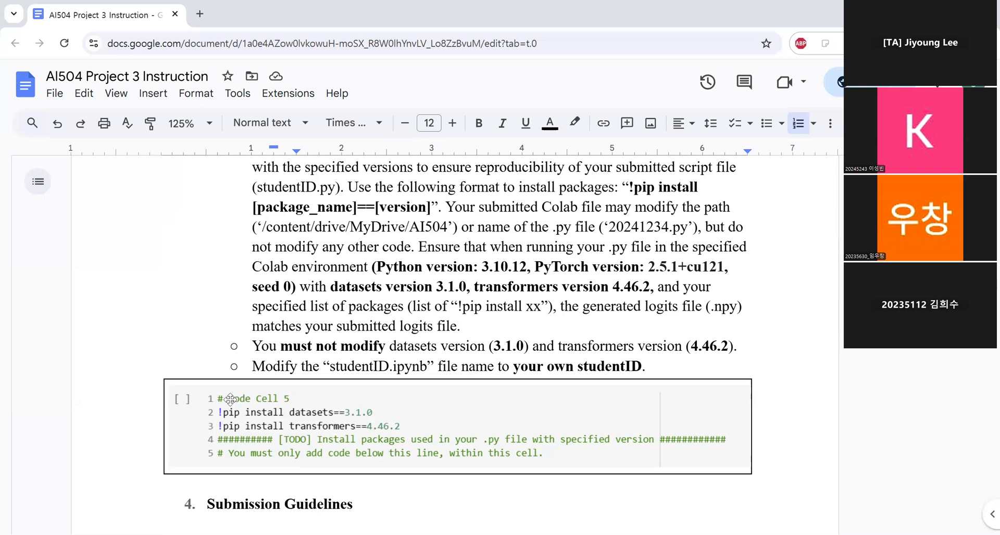
mouse_move(281, 419)
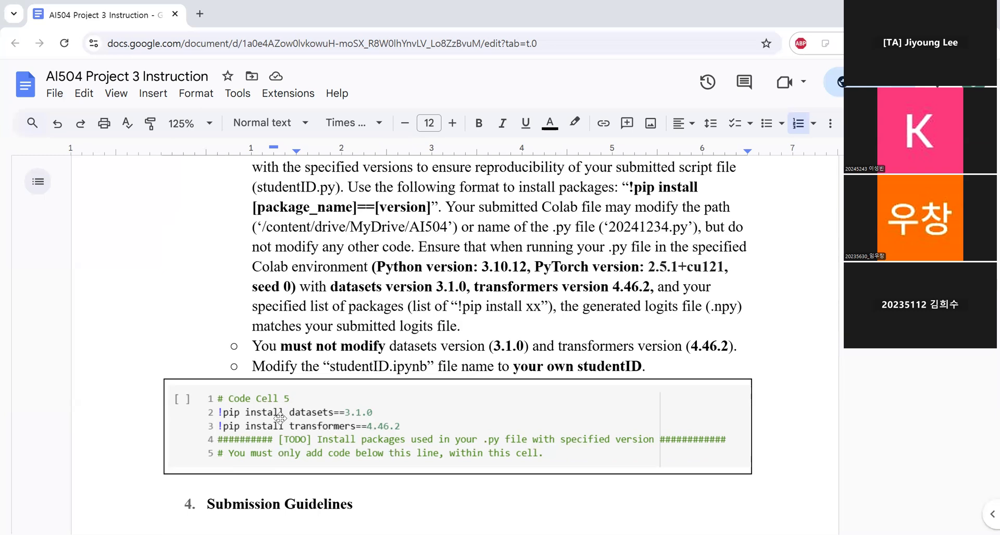
mouse_move(296, 373)
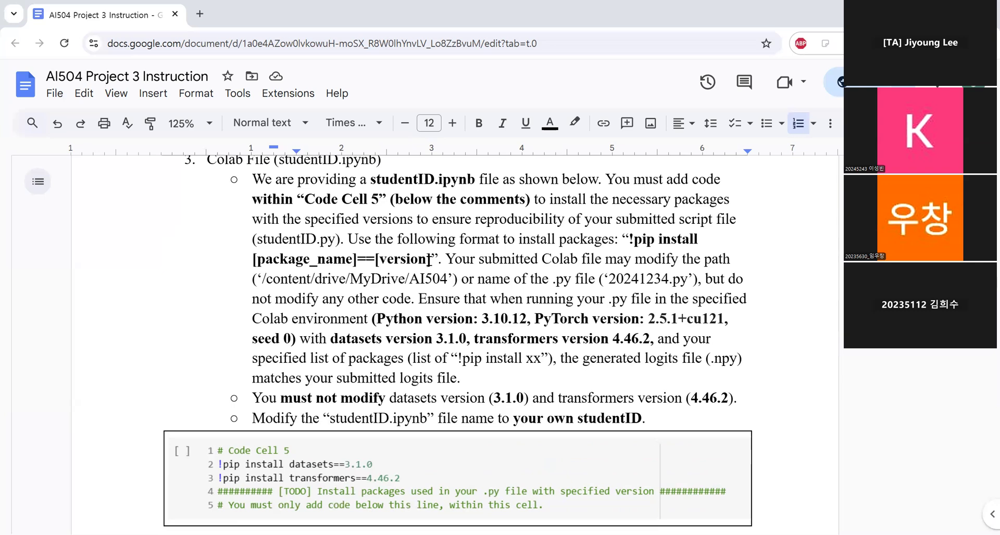
scroll("down", 3)
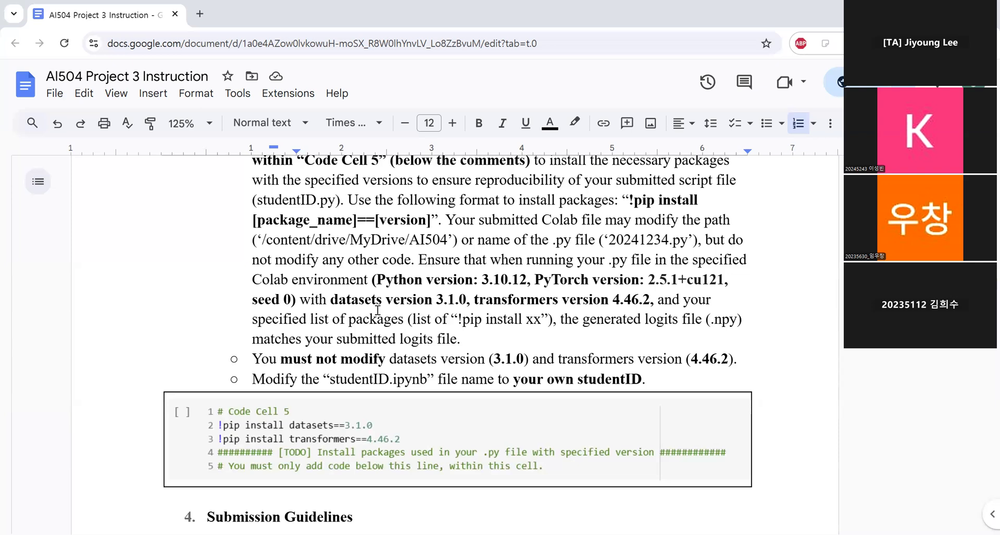
scroll("down", 3)
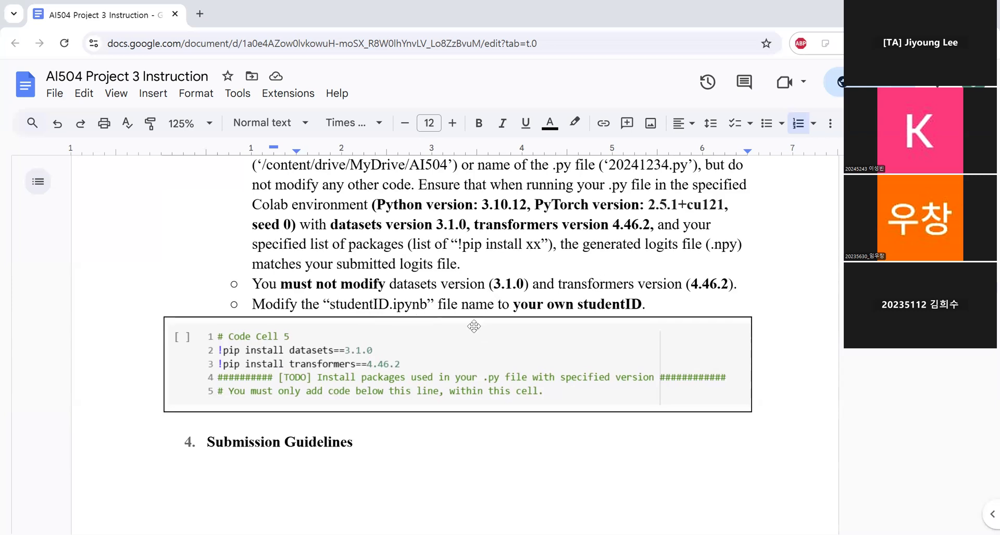
scroll("down", 3)
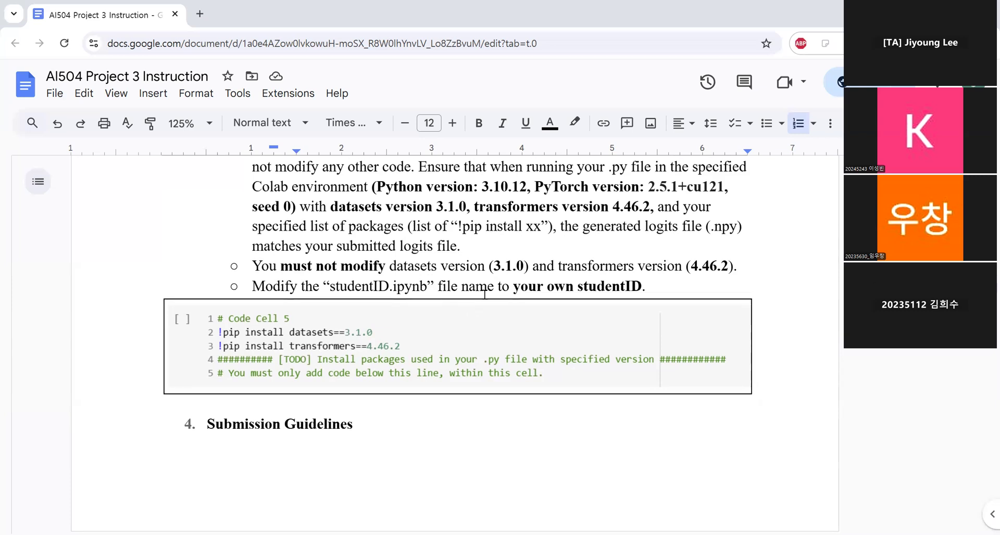
mouse_move(455, 350)
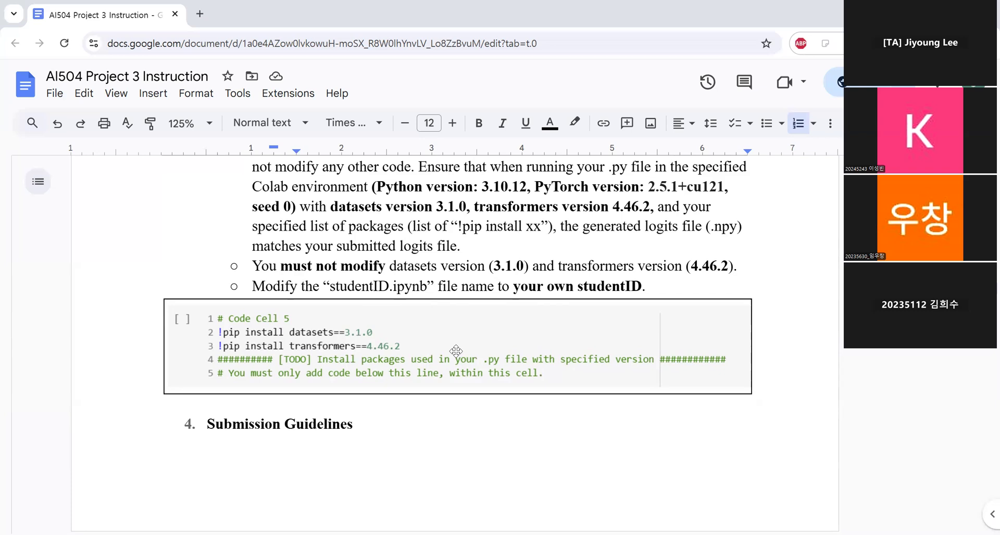
Scroll past the page break to the submission bullets and the Additional Guides heading.
scroll("down", 3)
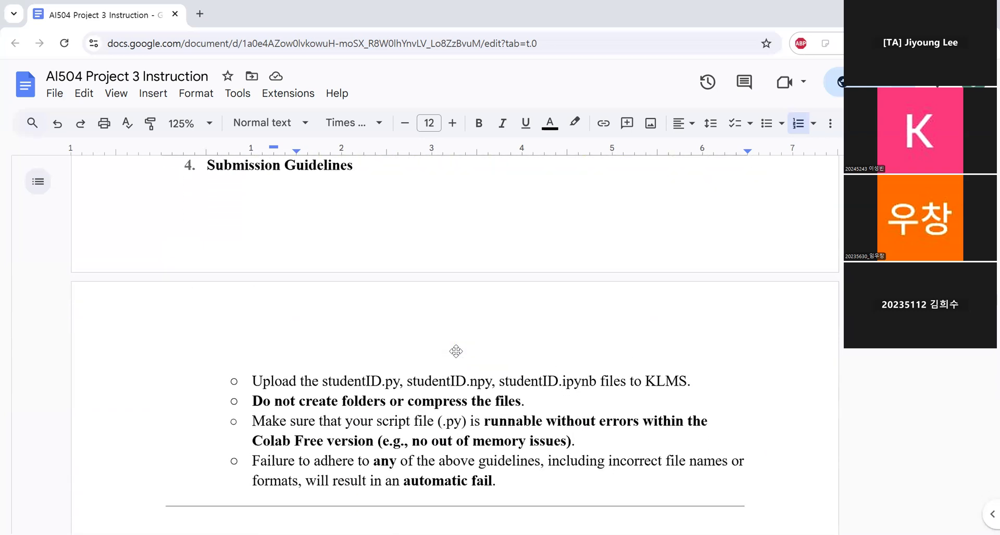
scroll("down", 3)
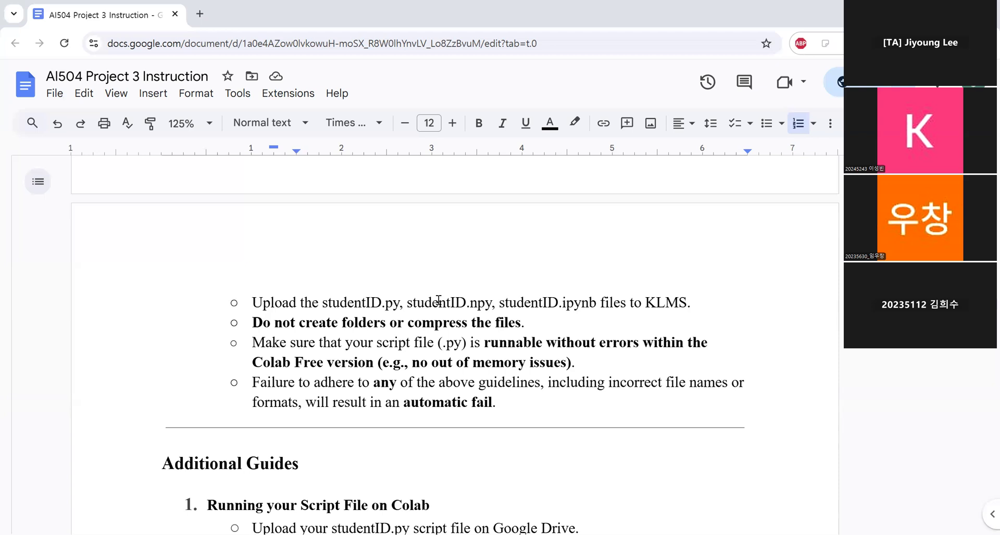
scroll("down", 3)
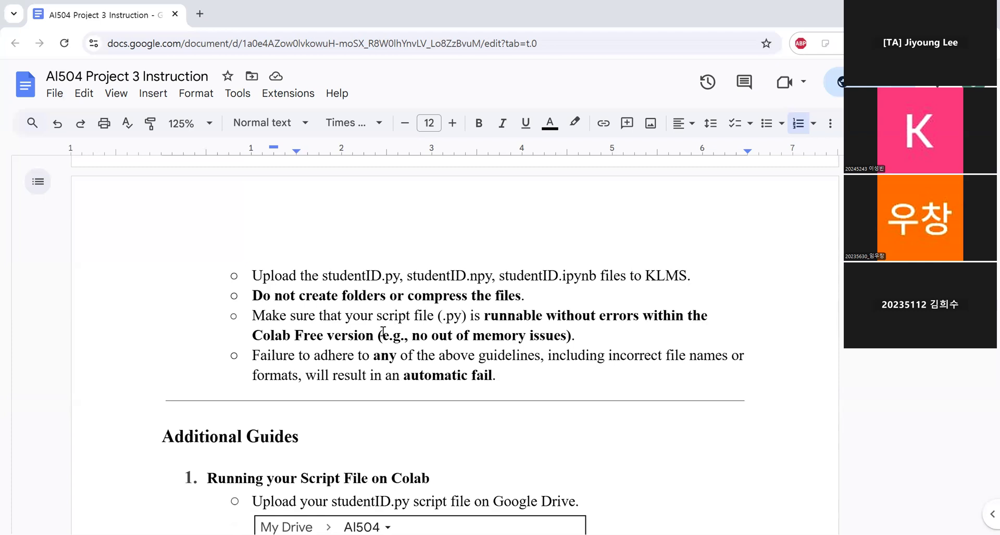
scroll("down", 3)
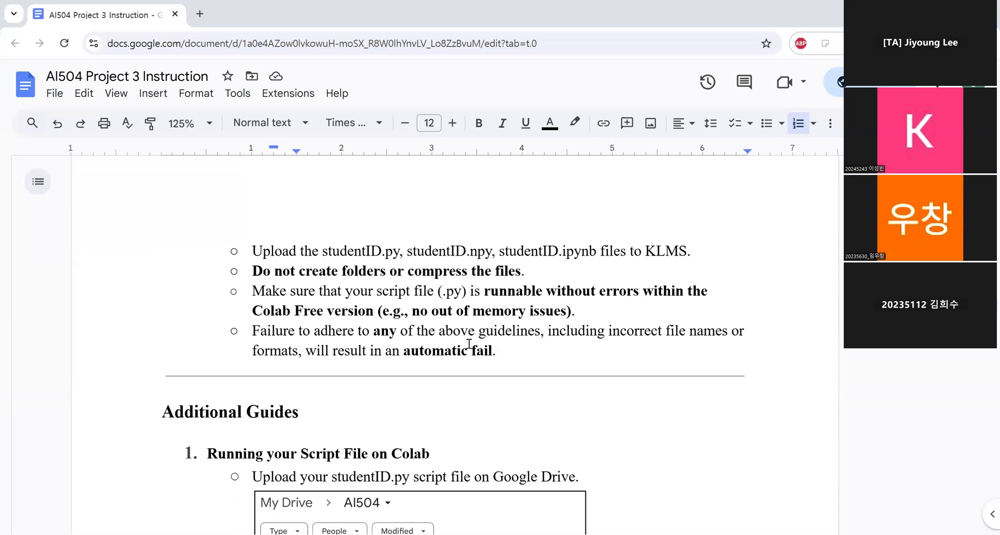
mouse_move(588, 414)
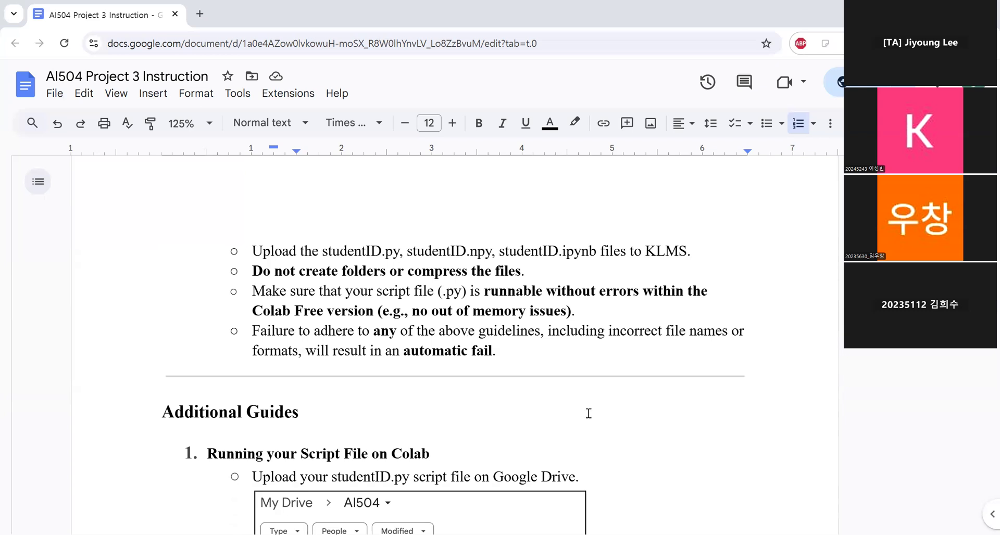
Scroll past the Drive upload and runtime-type (Python 3, GPU) screenshots to the notebook steps.
scroll("down", 3)
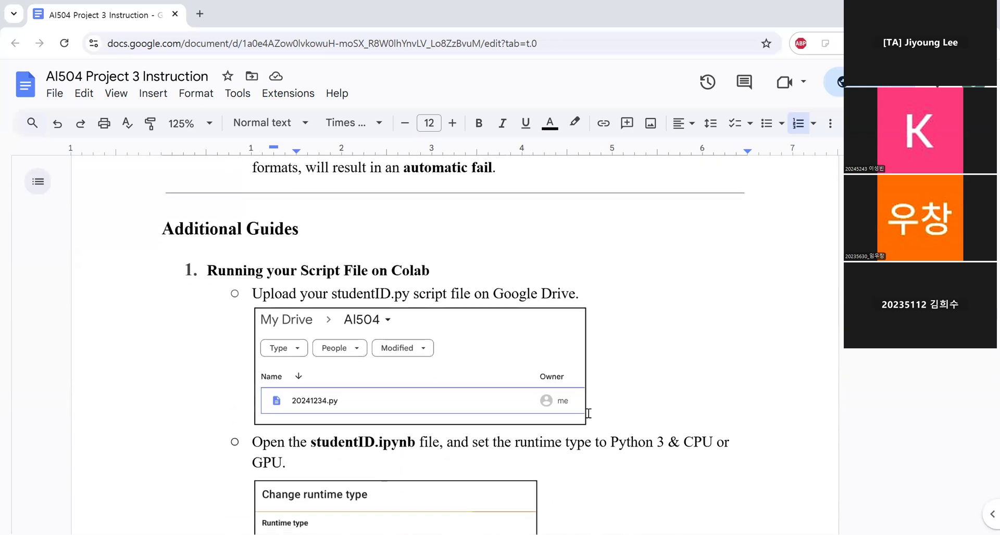
mouse_move(266, 364)
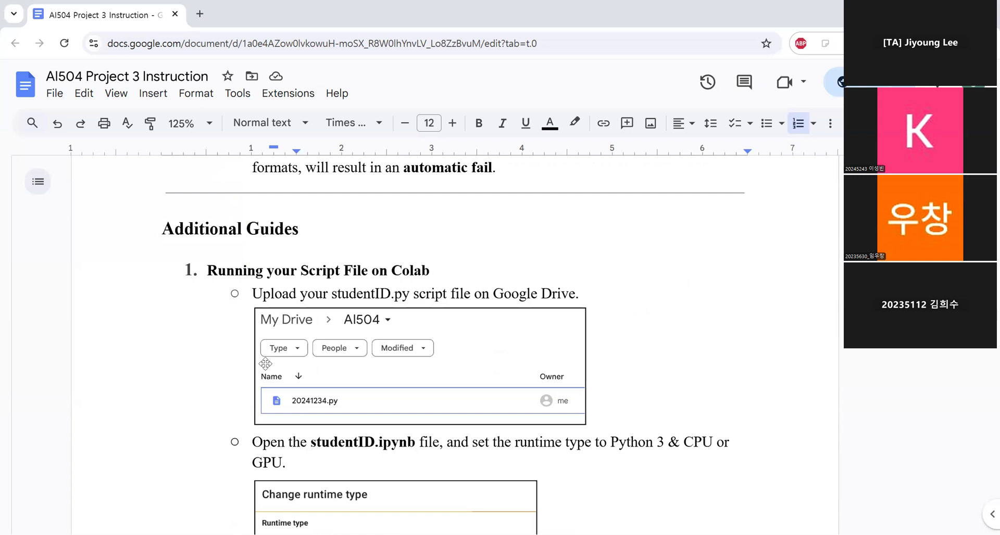
mouse_move(180, 358)
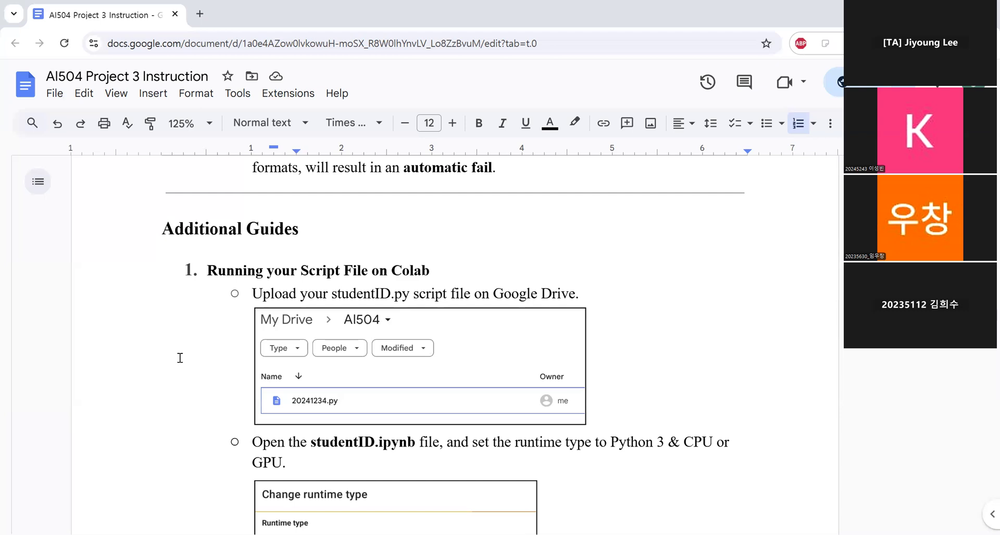
mouse_move(361, 397)
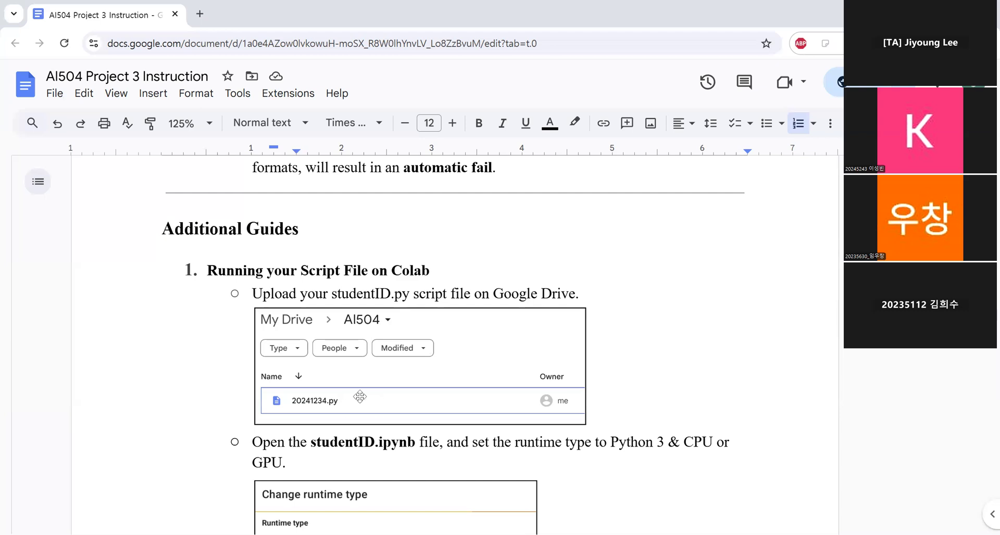
mouse_move(455, 428)
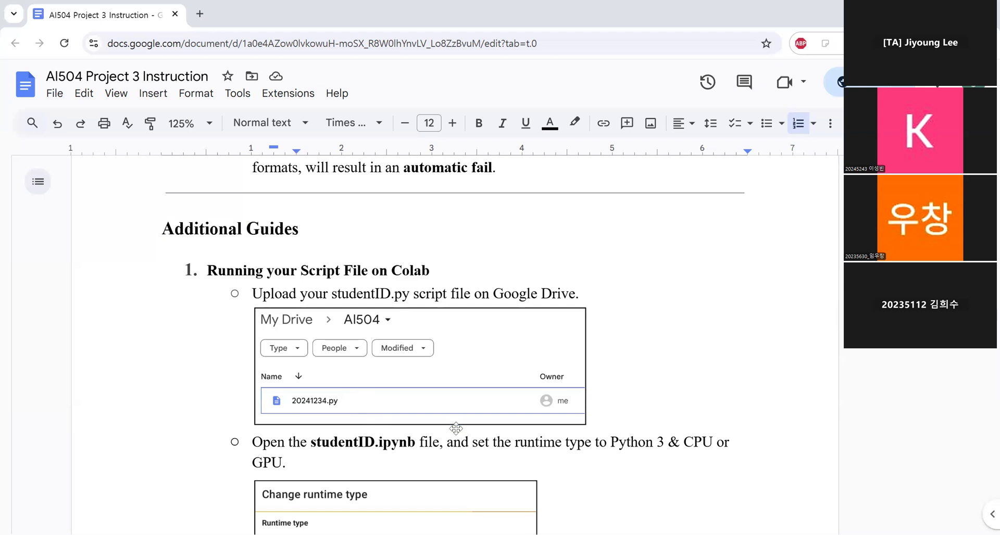
scroll("down", 3)
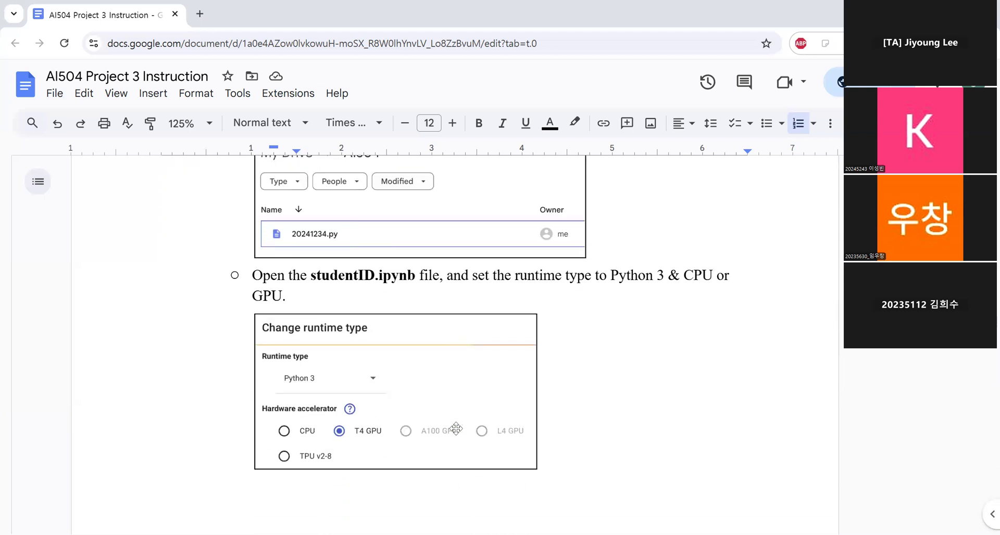
mouse_move(554, 303)
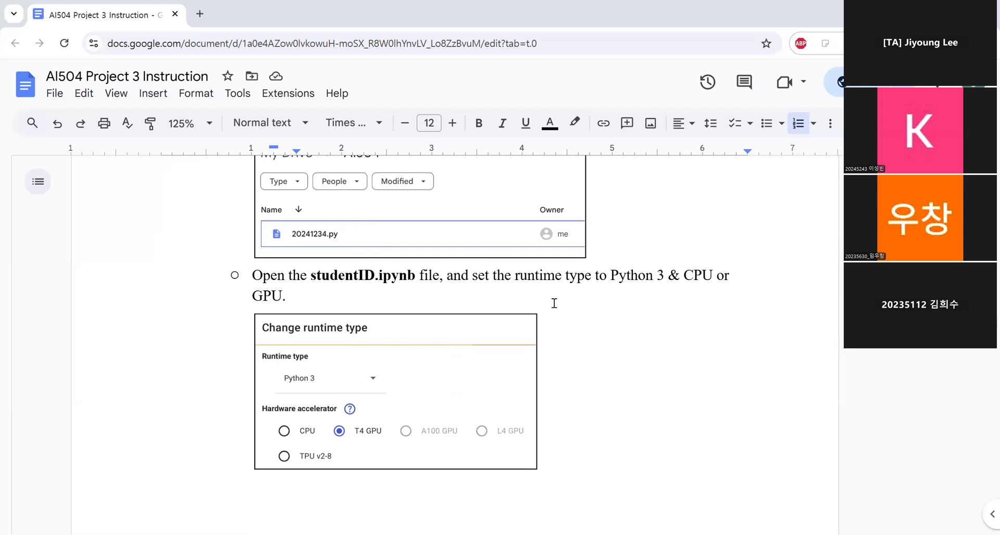
mouse_move(636, 295)
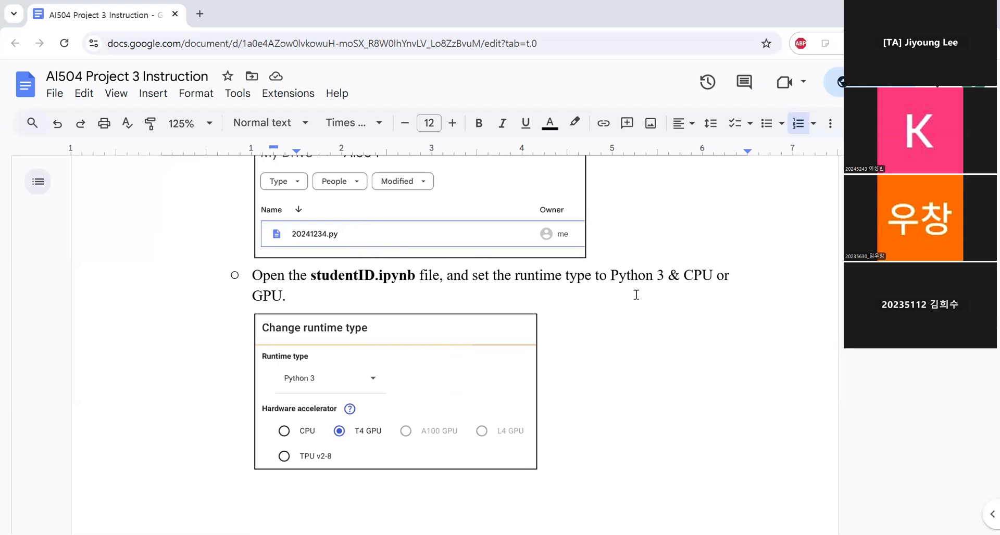
mouse_move(711, 288)
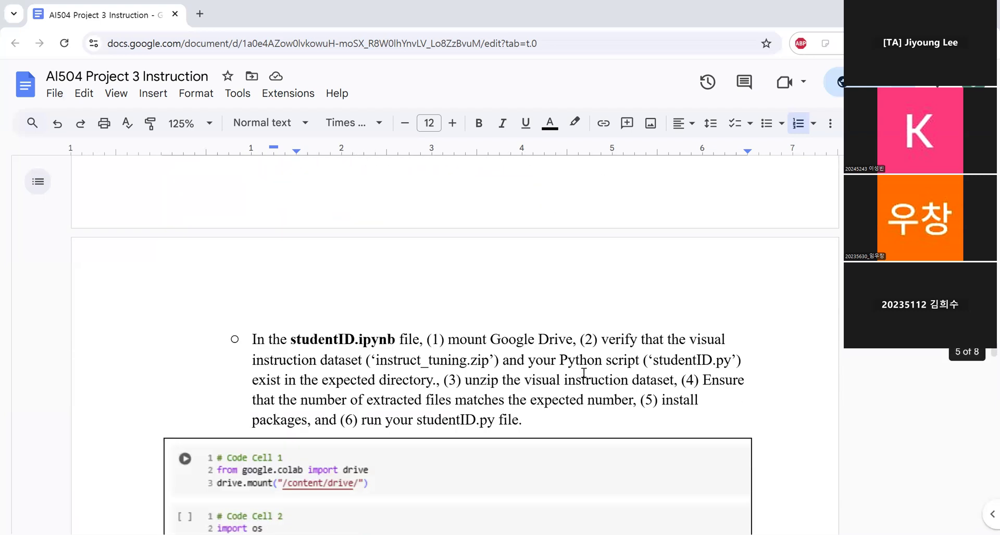
Scroll through Code Cells 1–5 until Code Cell 6's !python studentID.py command is visible.
scroll("down", 3)
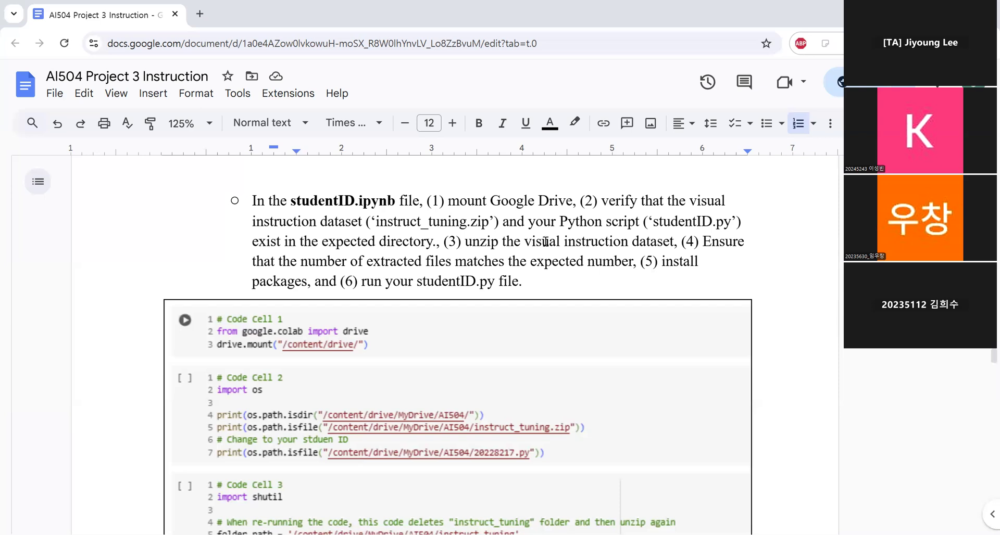
scroll("down", 3)
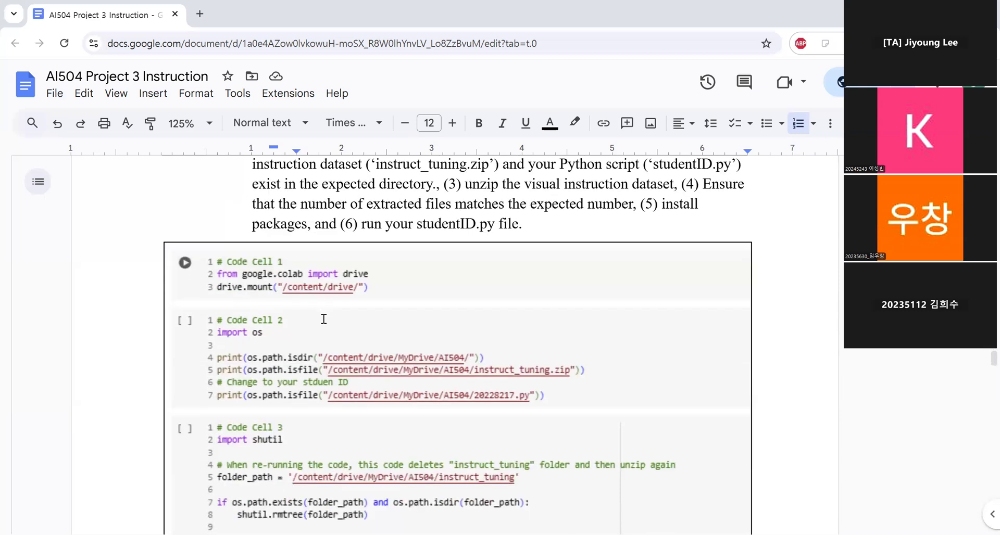
scroll("down", 3)
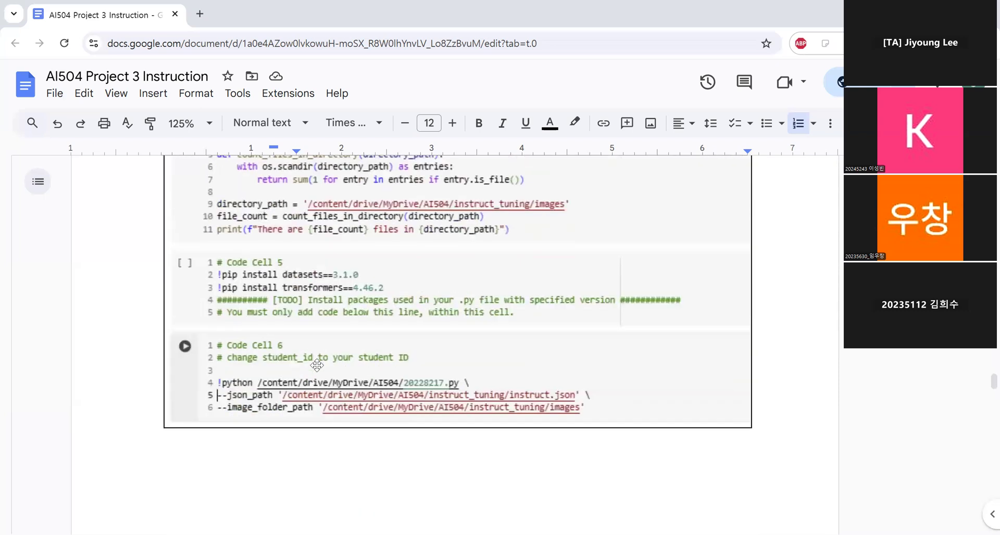
mouse_move(275, 323)
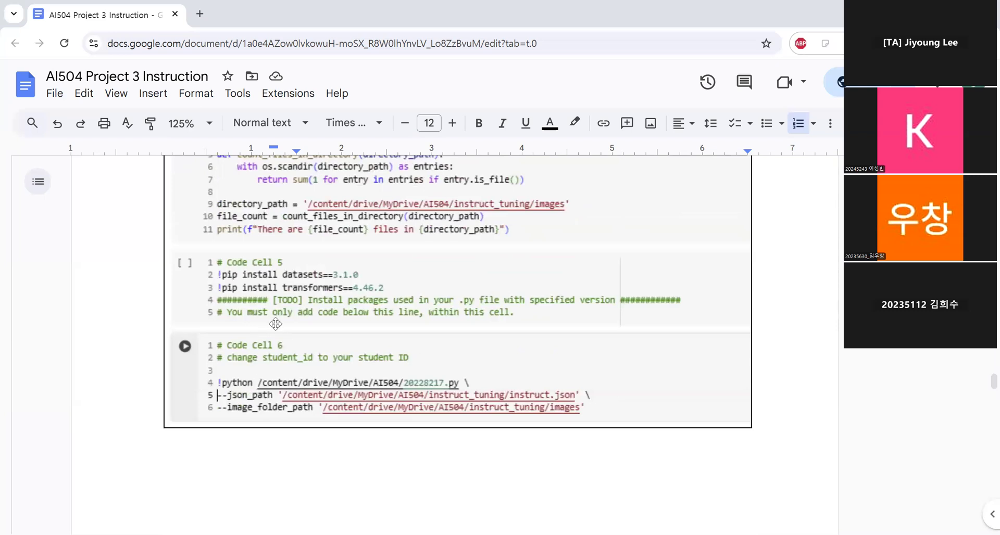
mouse_move(334, 446)
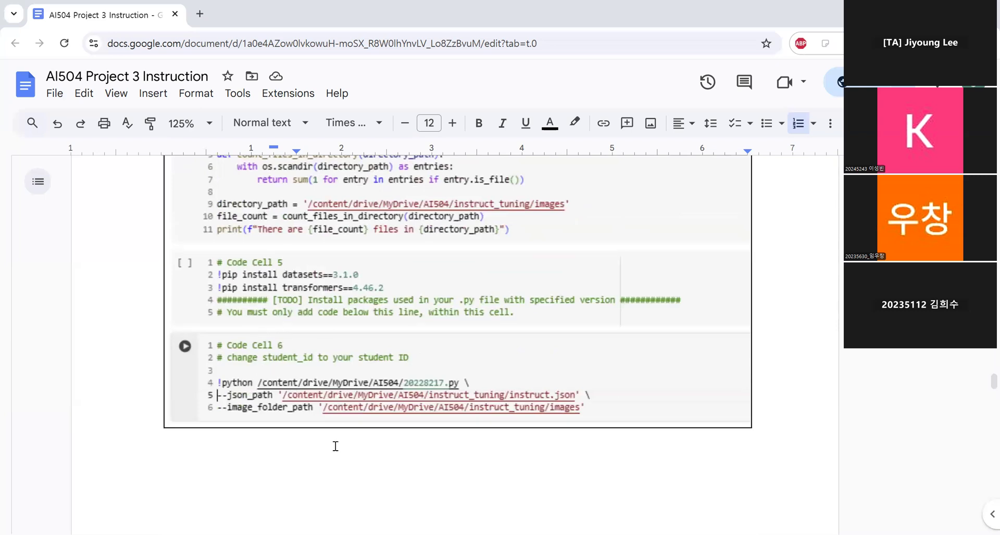
Scroll through the section 2 Evaluation steps to the Code Cell 7 example.
scroll("down", 3)
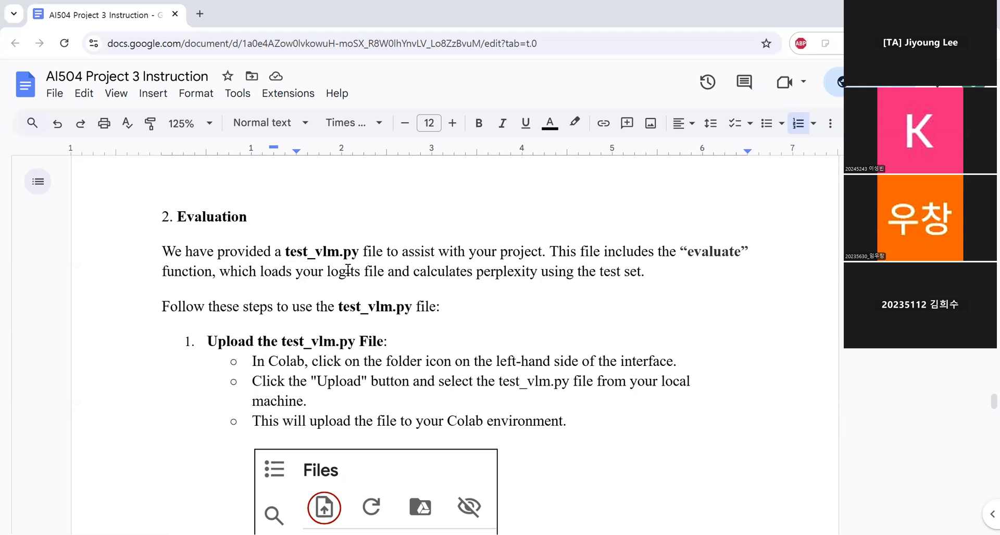
mouse_move(154, 461)
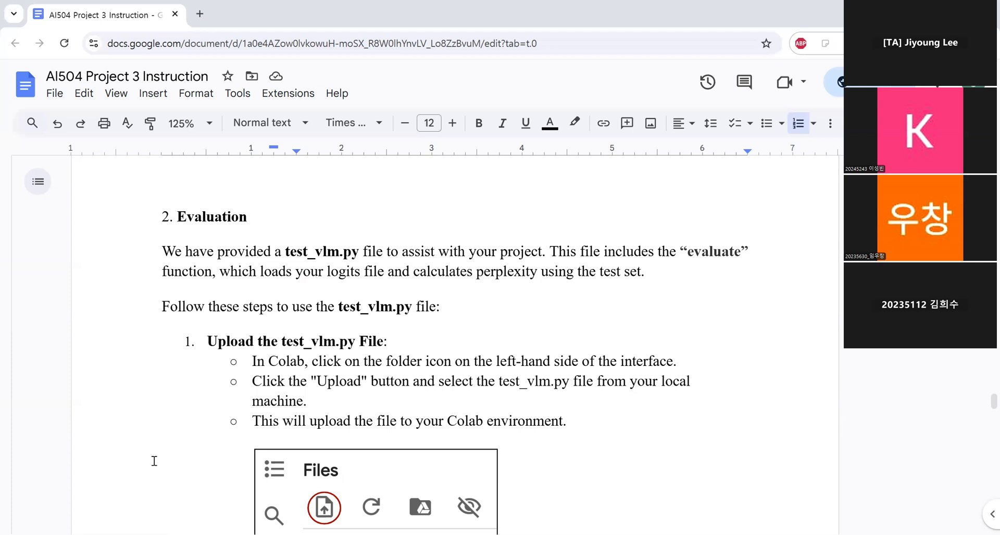
scroll("down", 3)
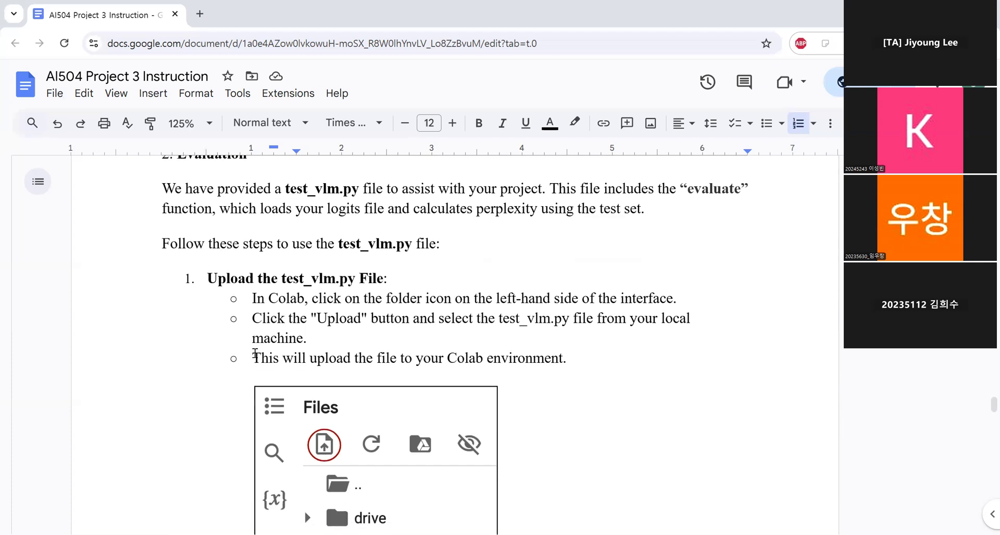
scroll("down", 3)
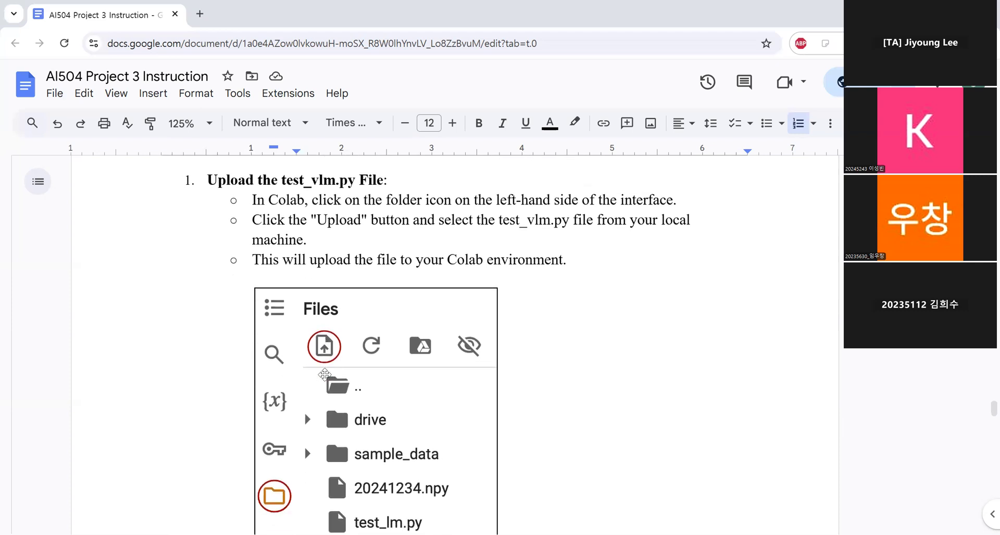
scroll("down", 3)
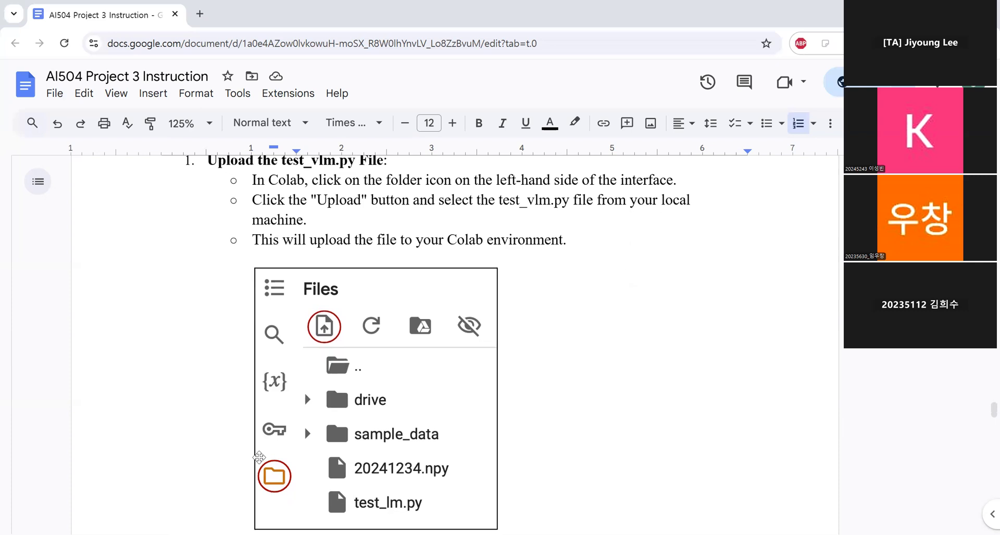
mouse_move(324, 327)
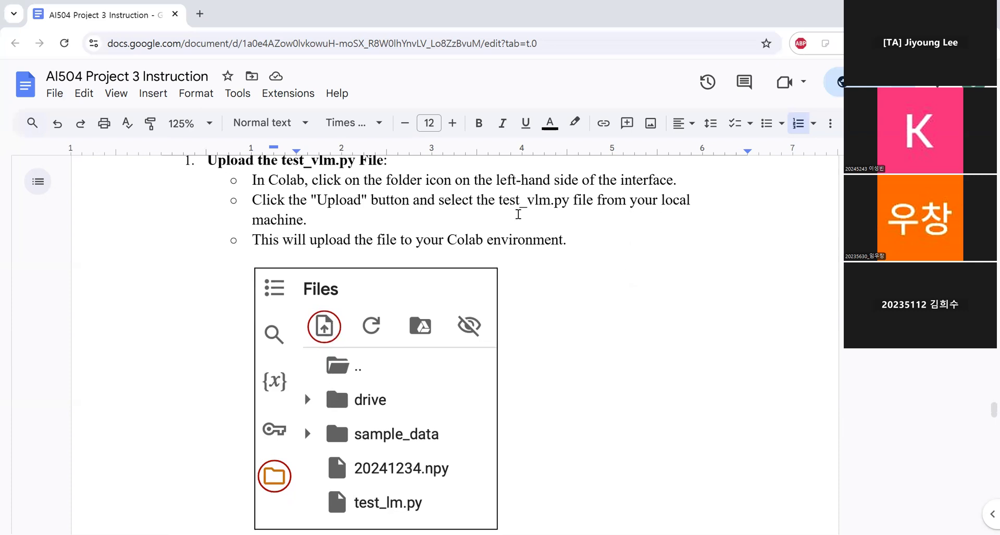
mouse_move(381, 489)
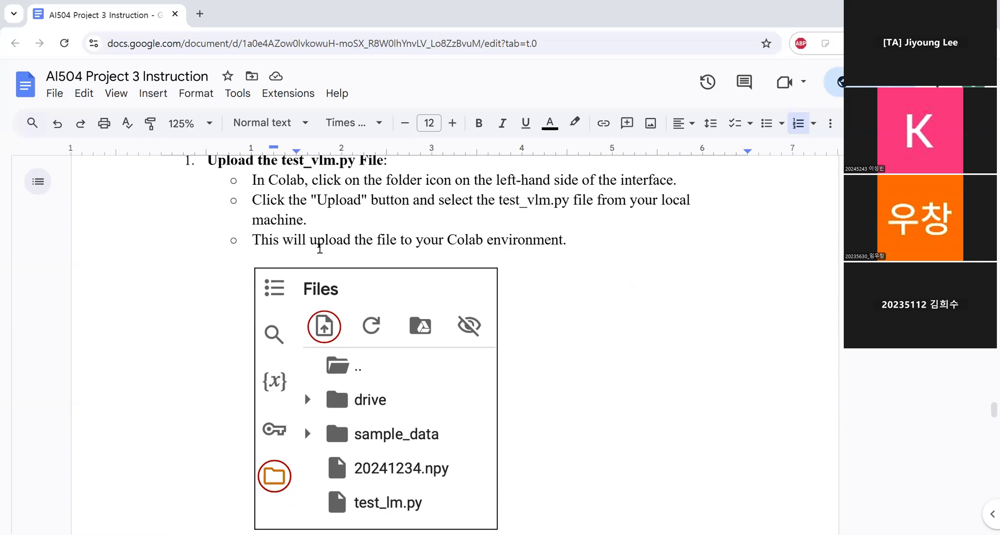
mouse_move(425, 258)
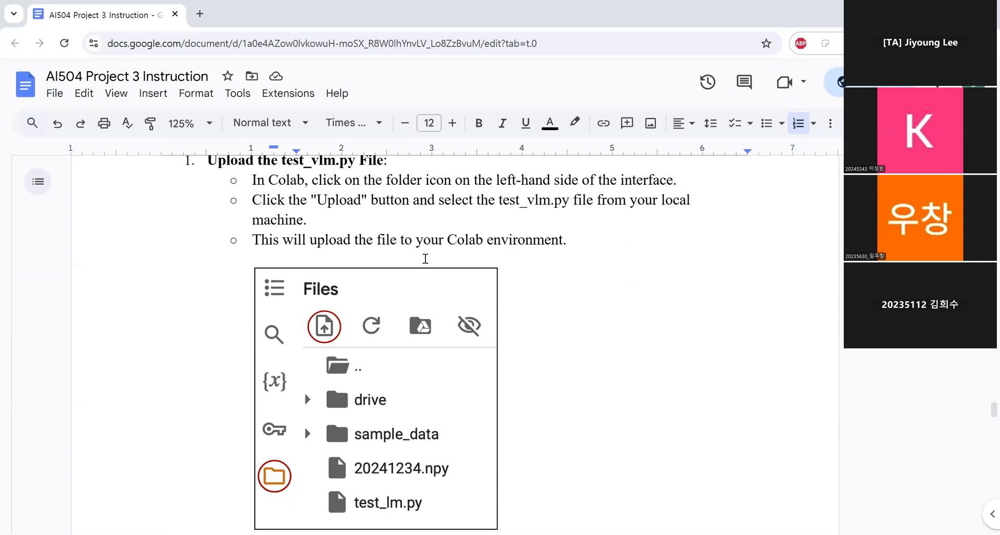
scroll("down", 3)
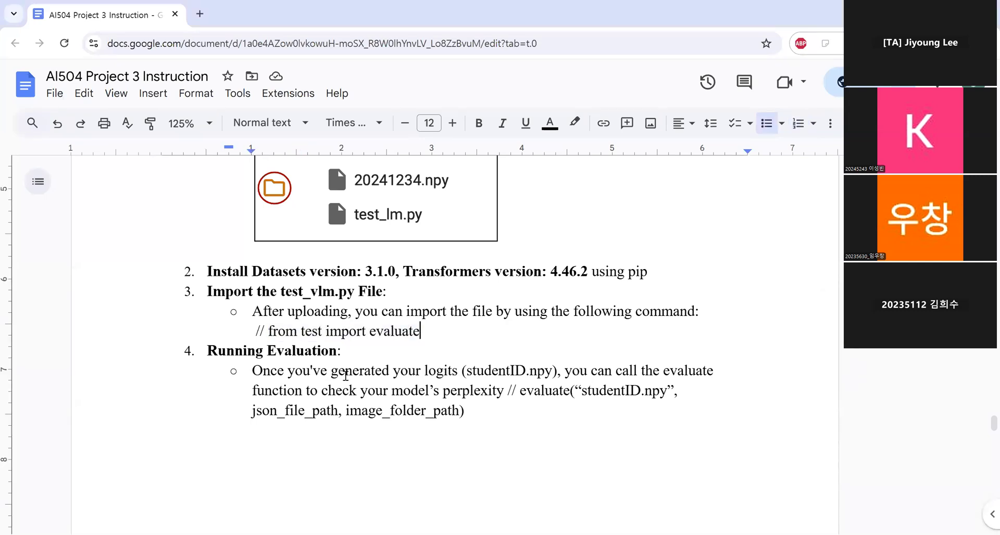
Scroll to the Evaluation Criteria perplexity thresholds and the start of Important Notes.
scroll("down", 3)
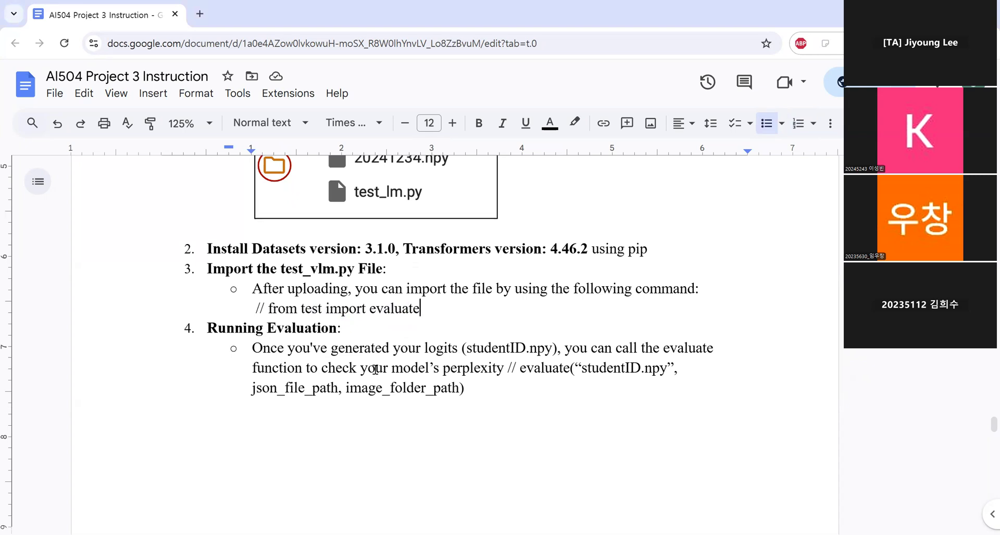
mouse_move(385, 390)
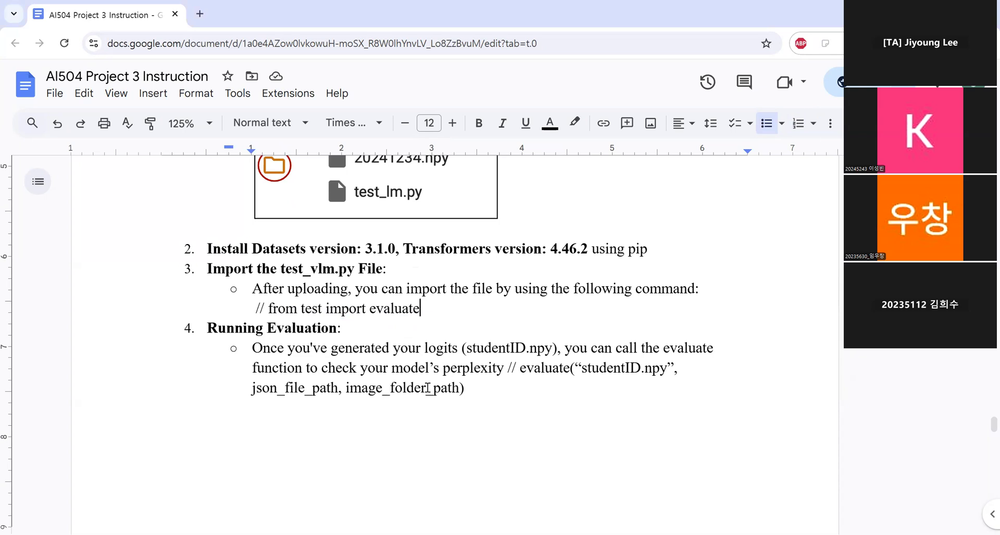
scroll("down", 3)
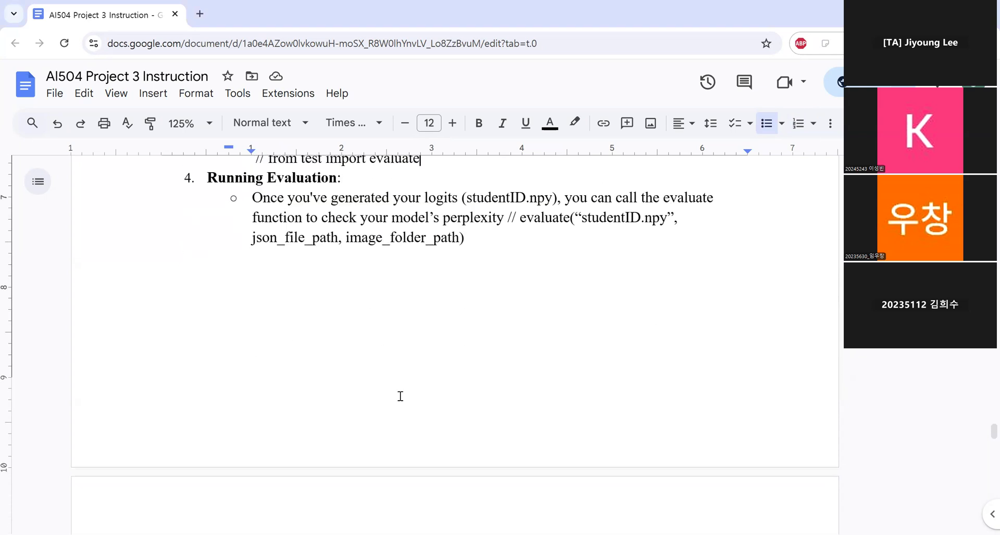
scroll("down", 3)
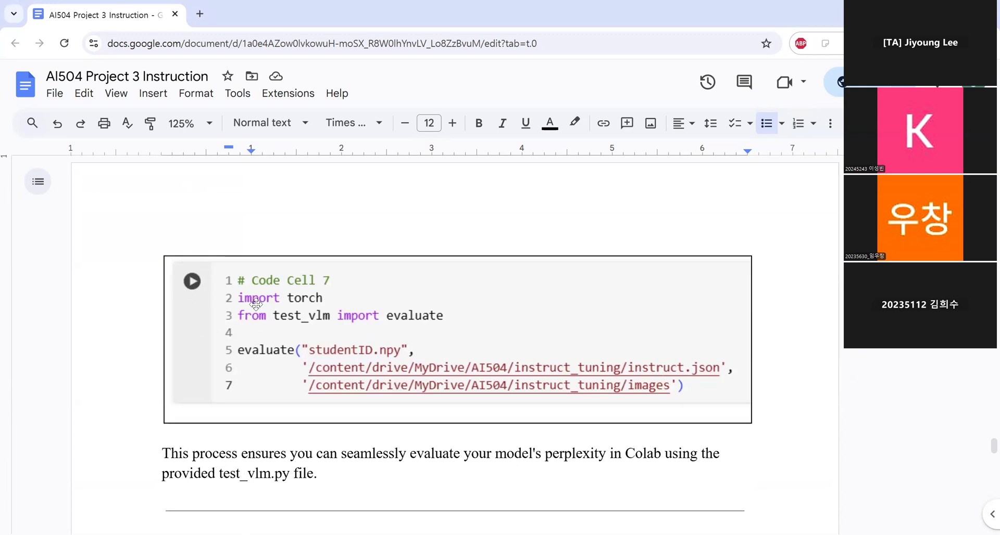
scroll("down", 3)
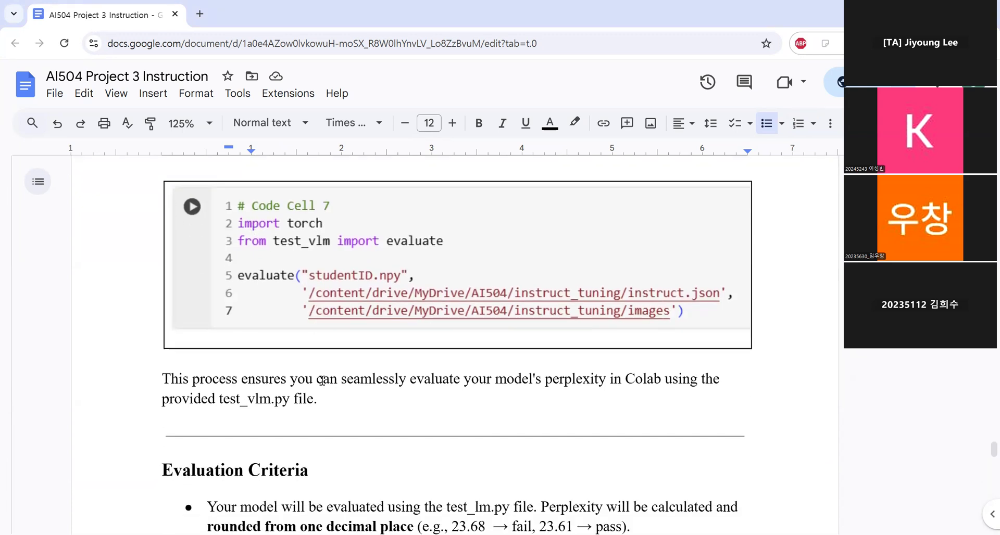
scroll("down", 3)
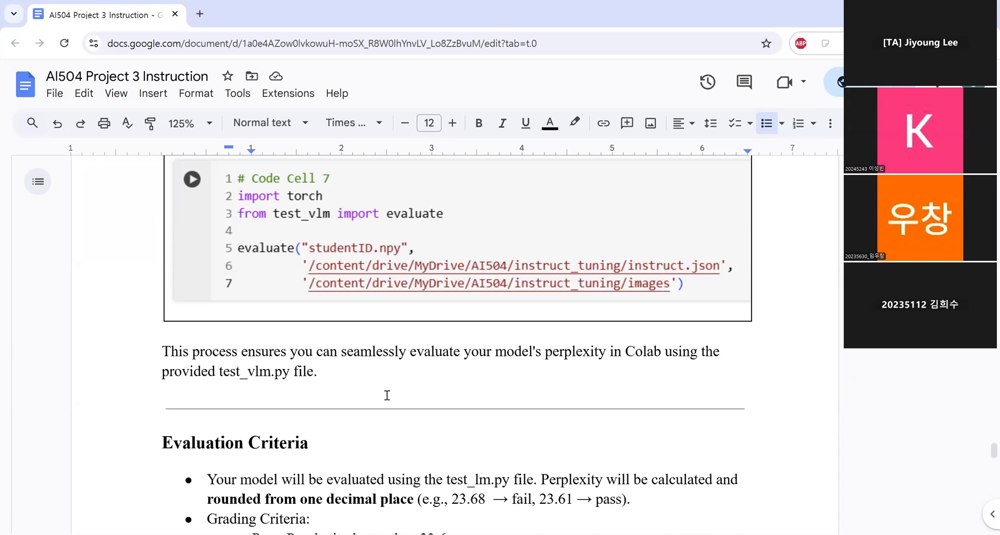
scroll("down", 3)
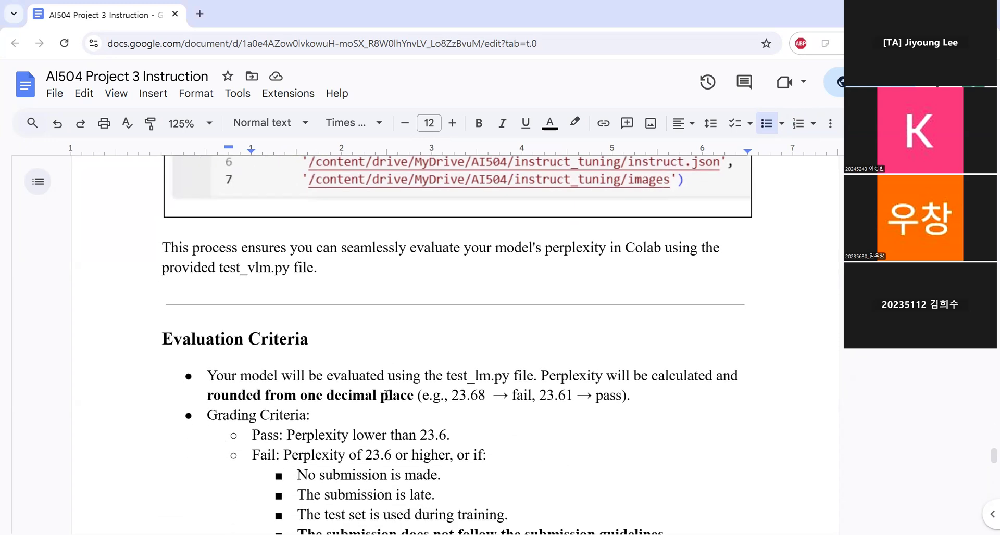
scroll("down", 3)
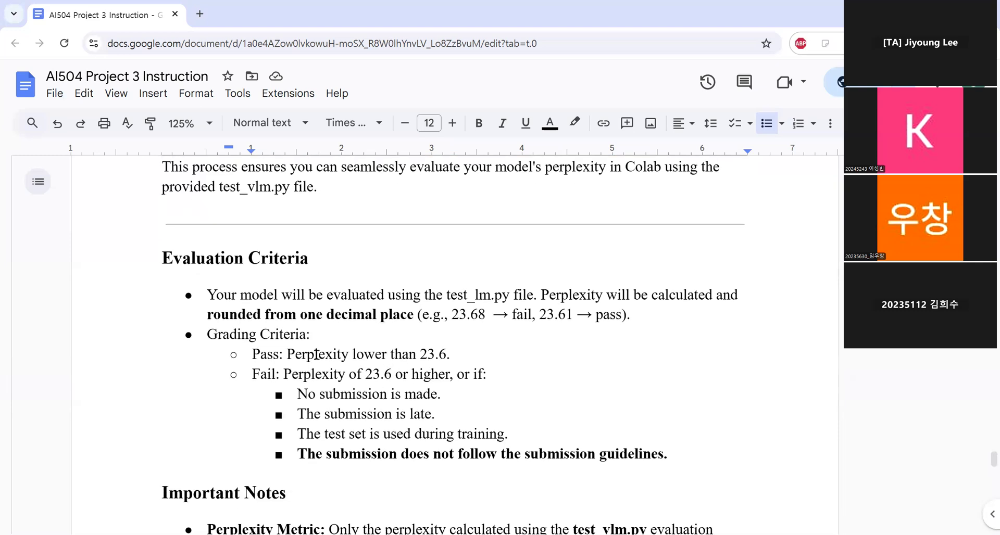
mouse_move(495, 312)
type("v")
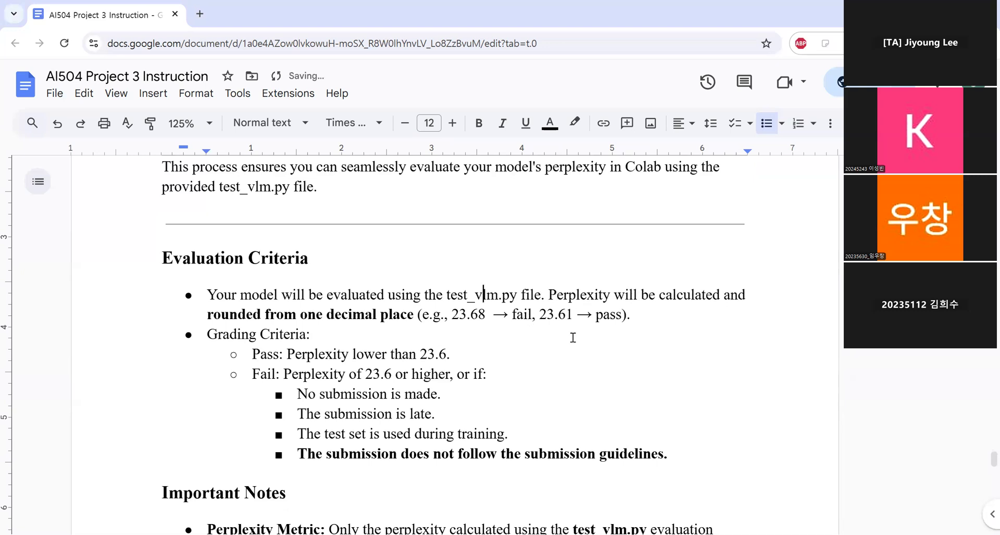
Rename the Evaluation Criteria file reference to test_vlm.py and scroll to the Important Notes.
left_click(309, 334)
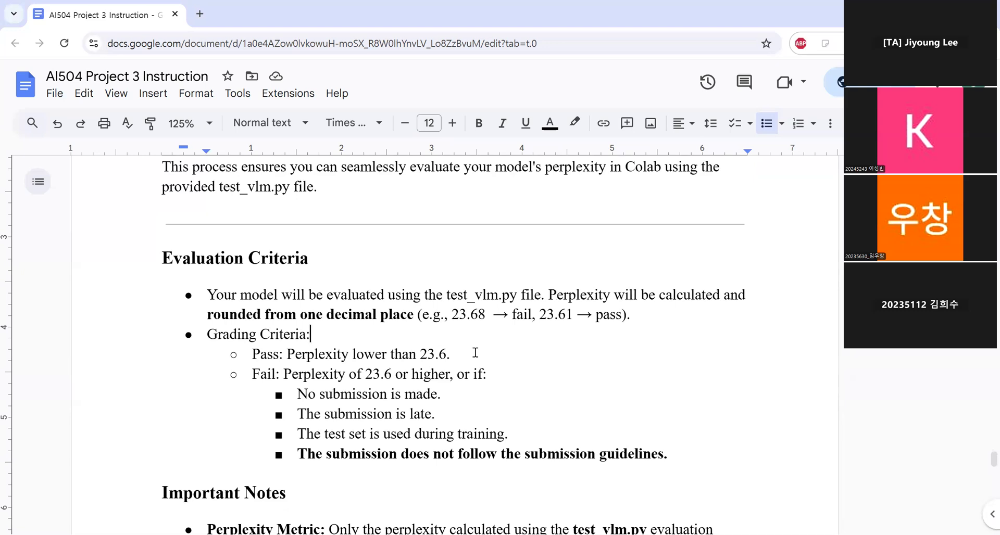
mouse_move(455, 334)
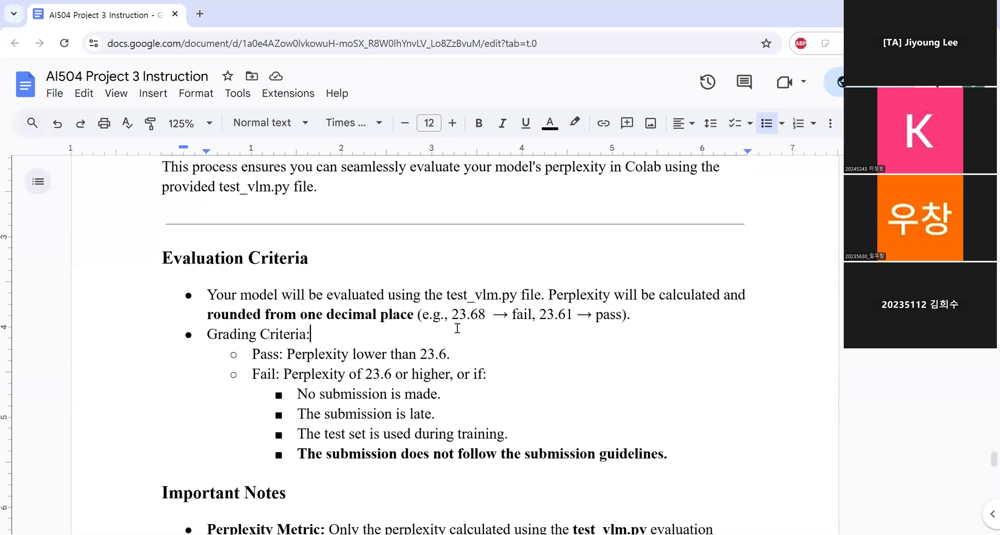
mouse_move(482, 329)
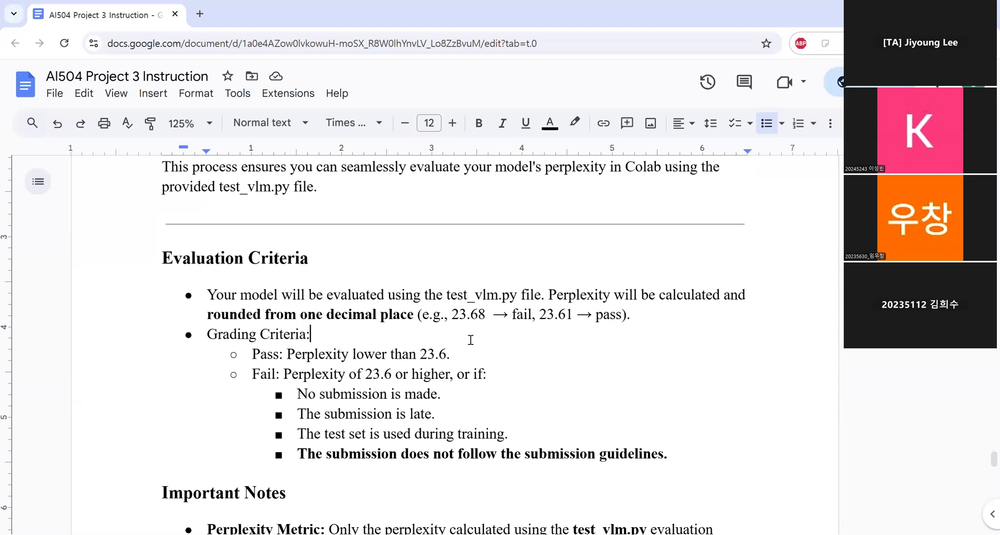
mouse_move(519, 322)
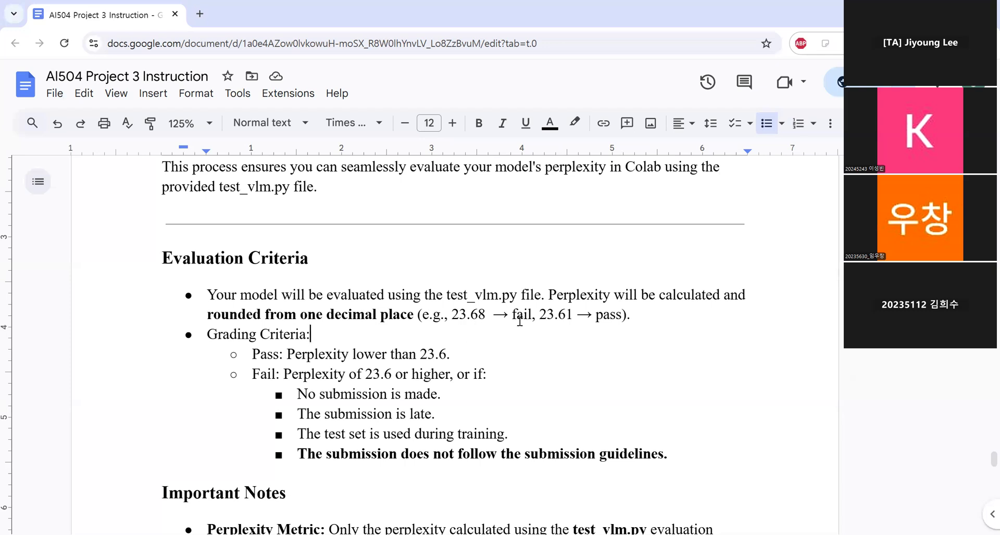
mouse_move(544, 327)
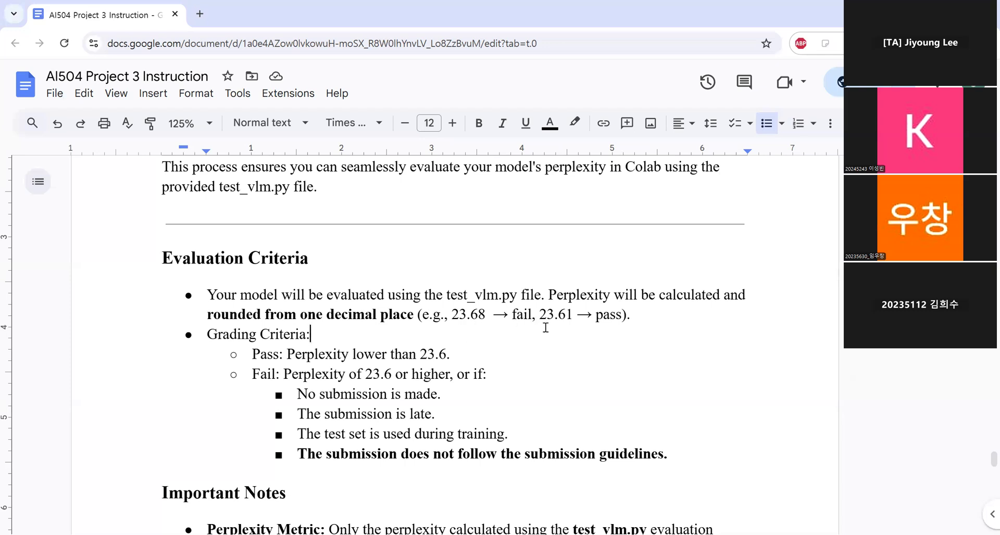
mouse_move(562, 326)
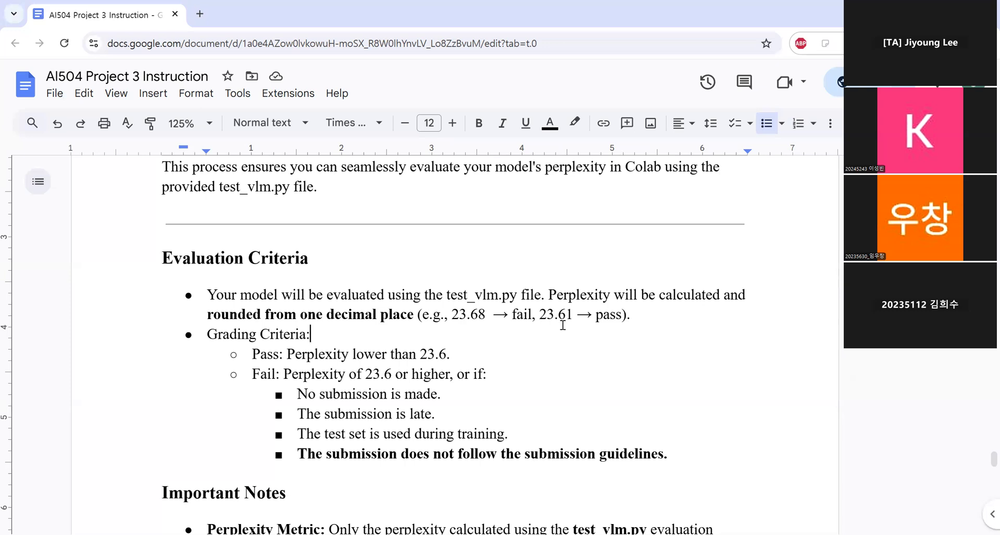
scroll("down", 3)
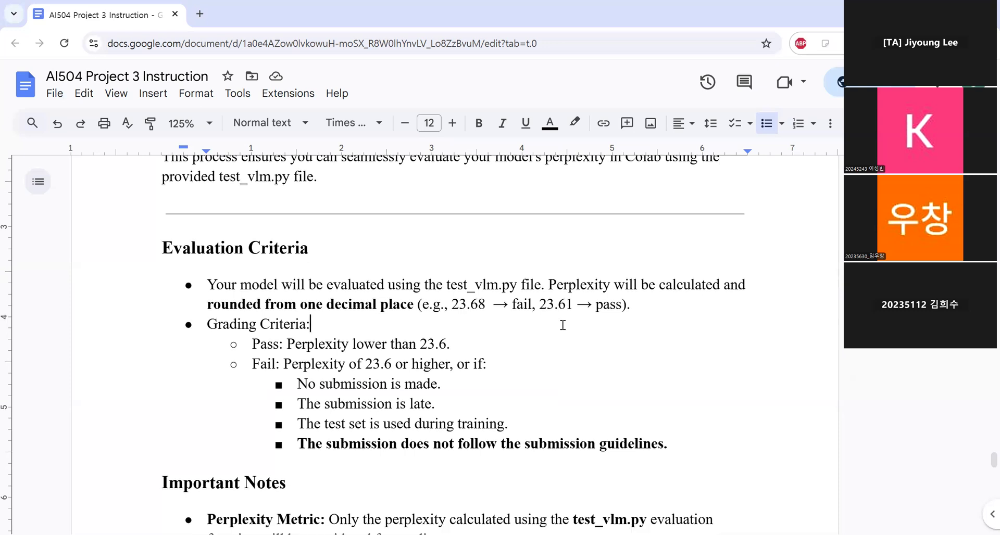
scroll("down", 3)
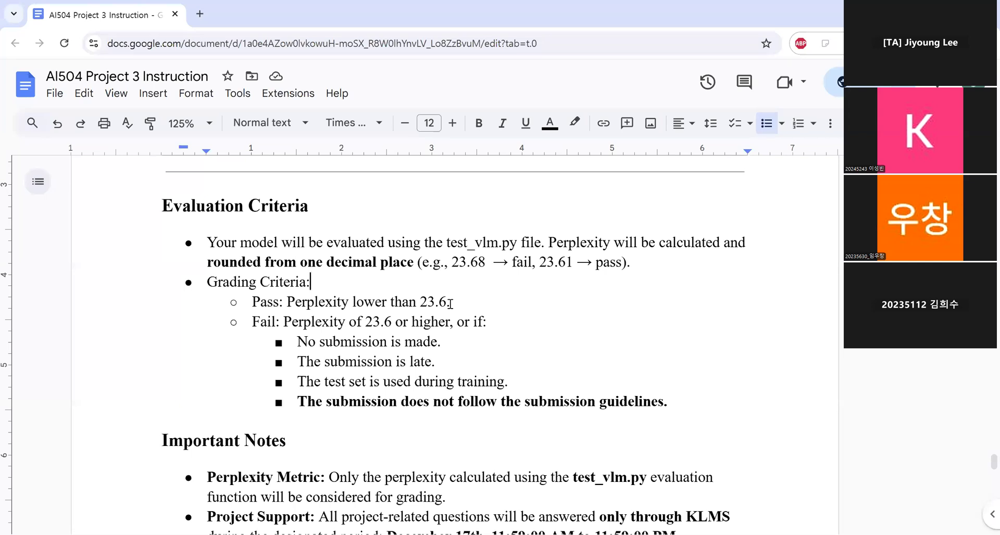
mouse_move(483, 306)
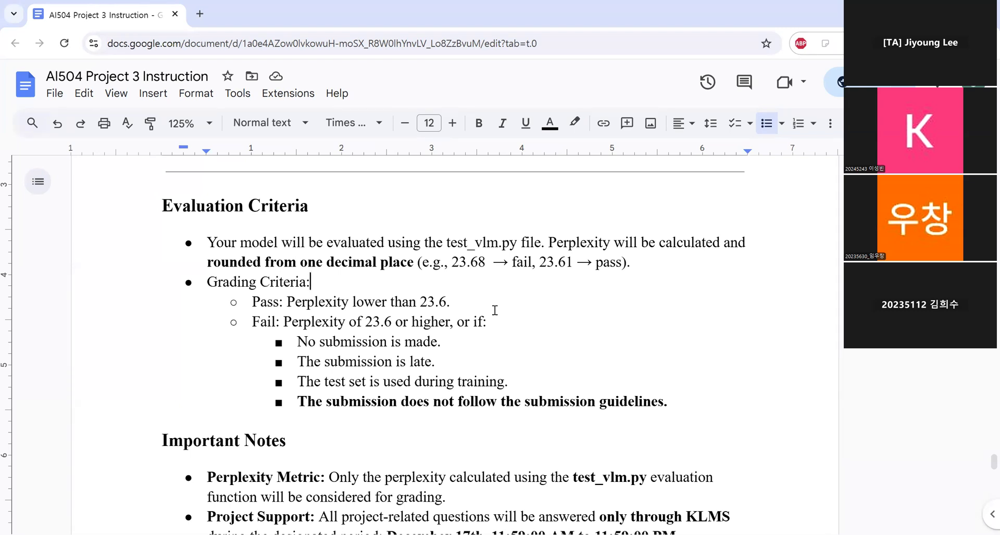
mouse_move(256, 342)
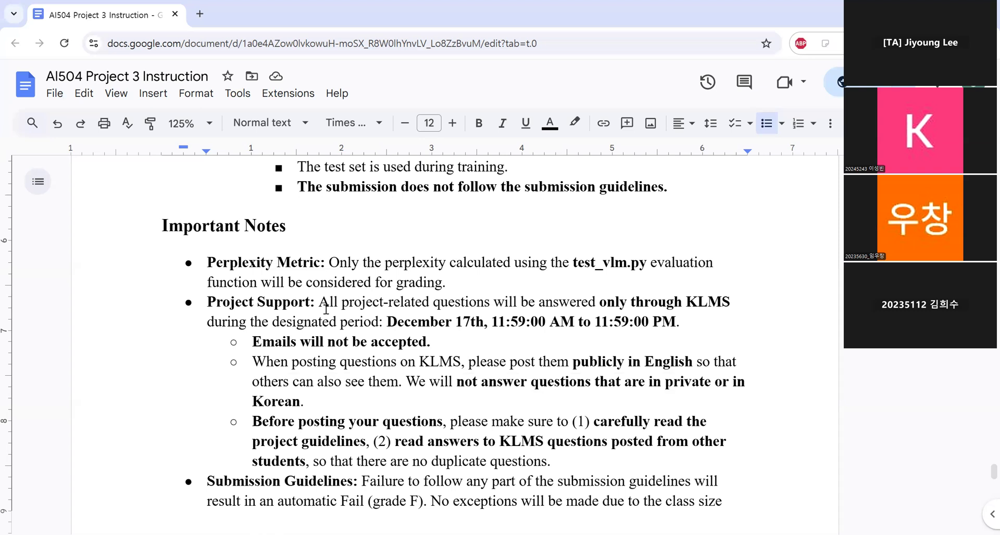
Scroll past the perplexity and KLMS notes to the submission guidelines' automatic-failure warning.
scroll("down", 3)
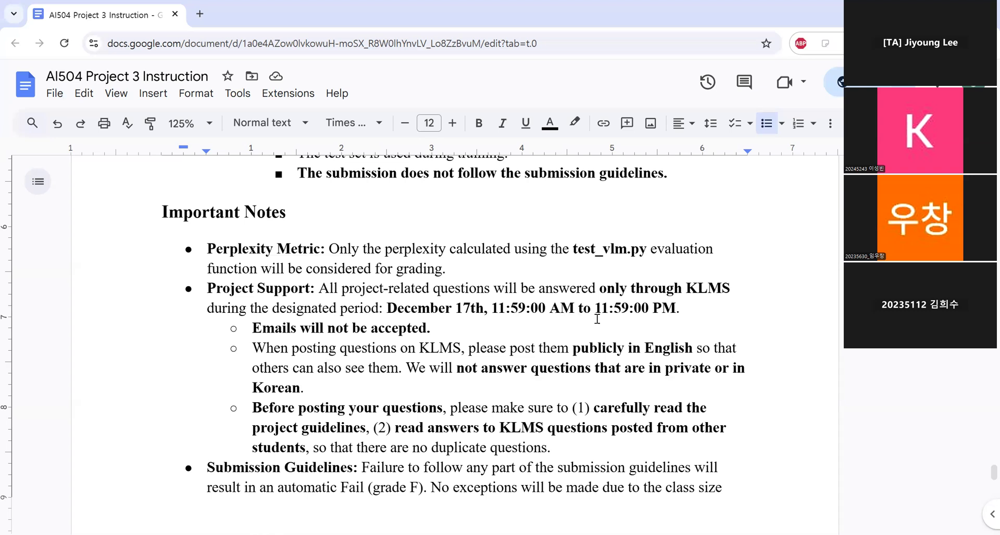
mouse_move(614, 332)
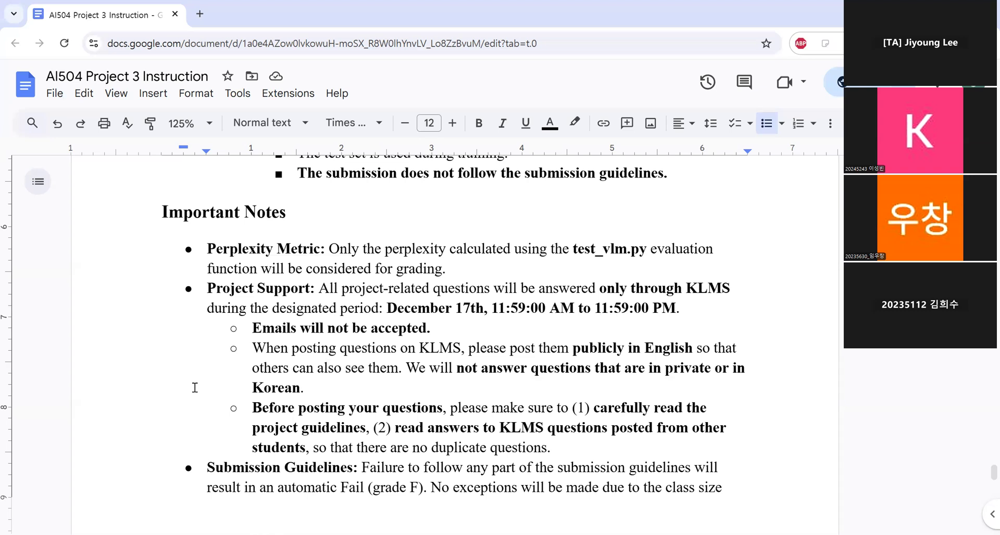
mouse_move(228, 380)
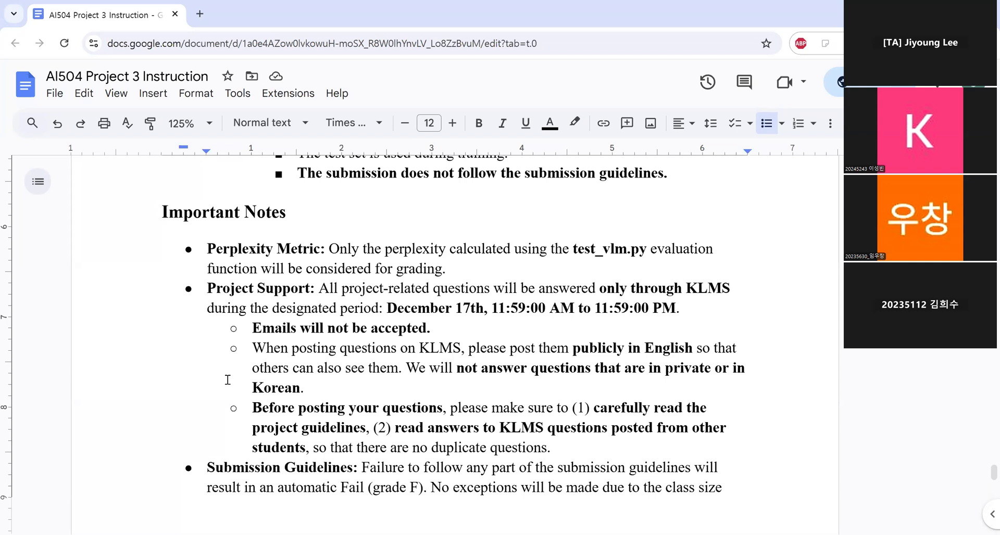
scroll("down", 3)
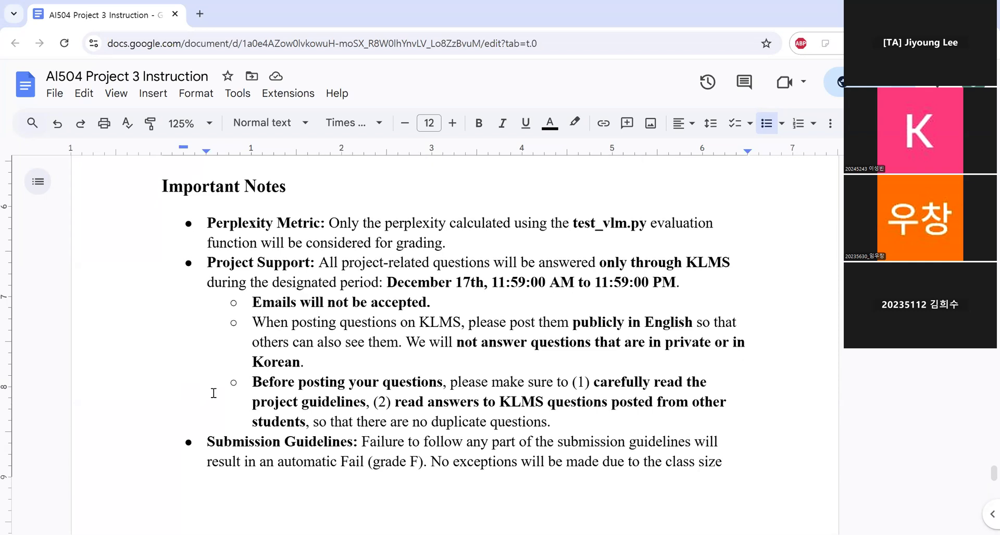
scroll("down", 3)
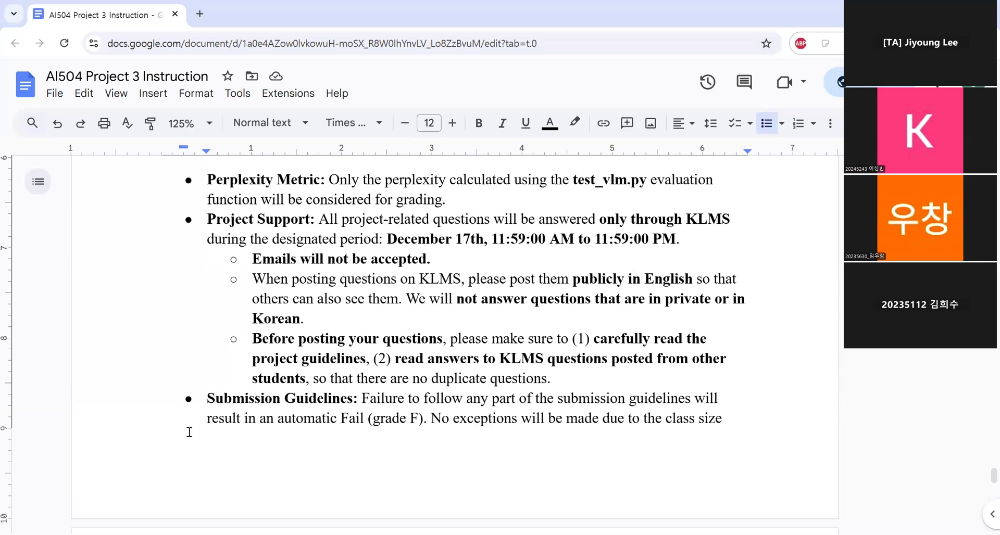
scroll("down", 3)
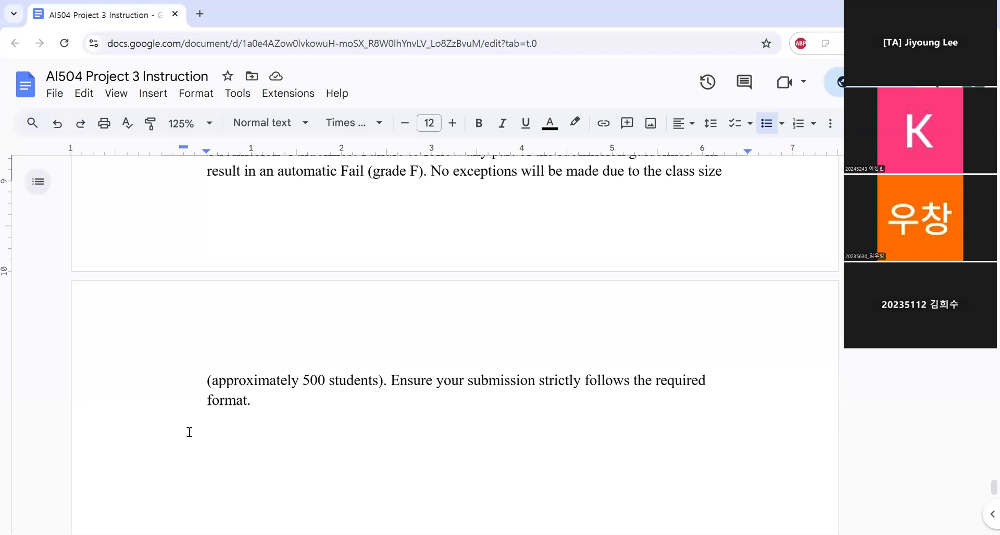
scroll("down", 3)
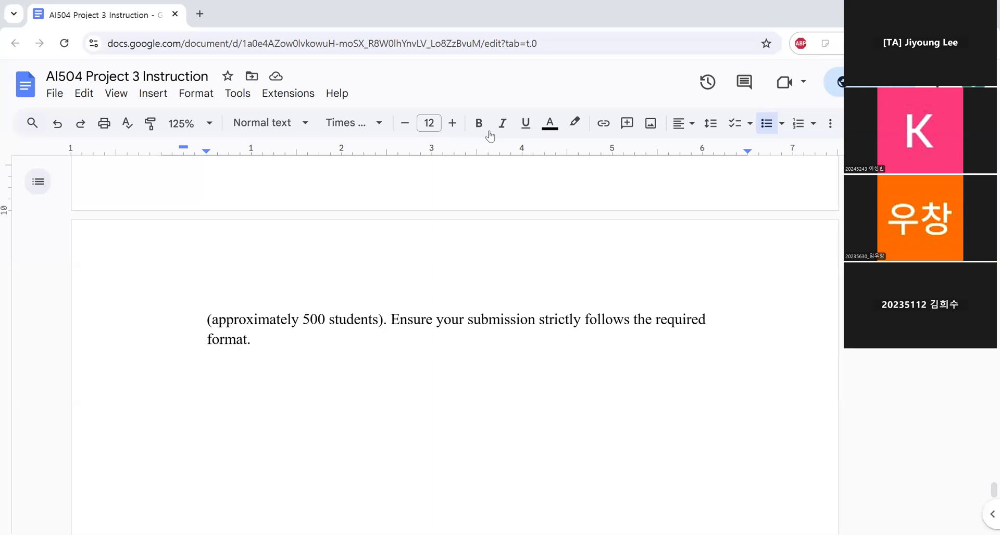
mouse_move(625, 90)
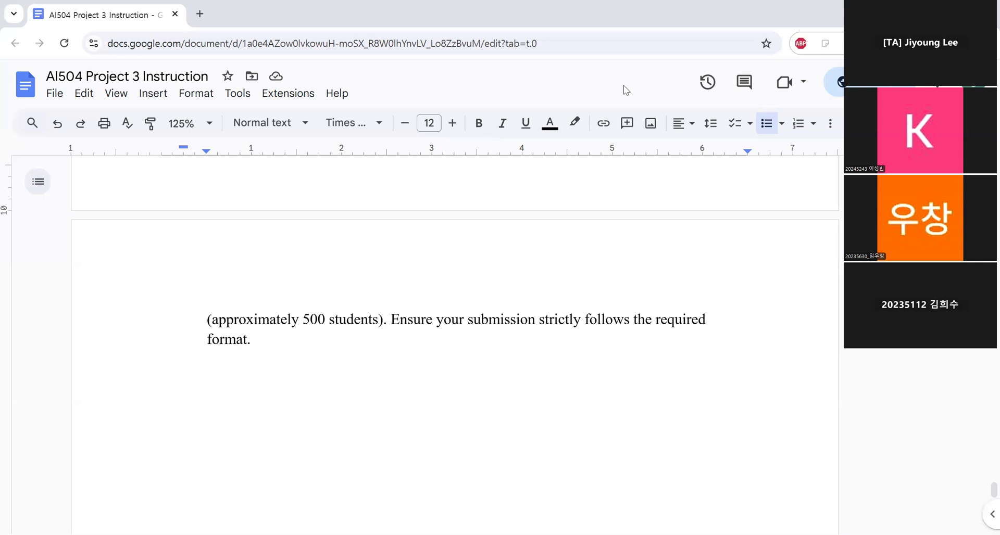